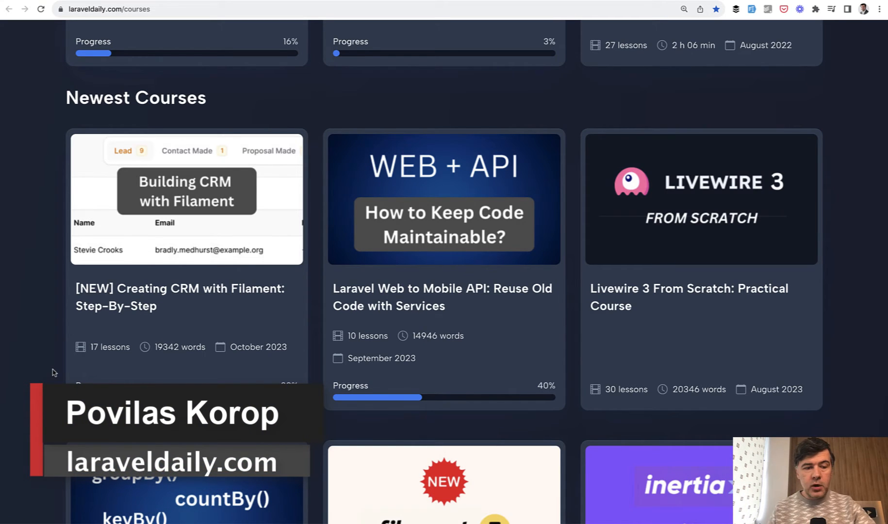
{"action": "mouse_move", "coordinate": [101, 337]}
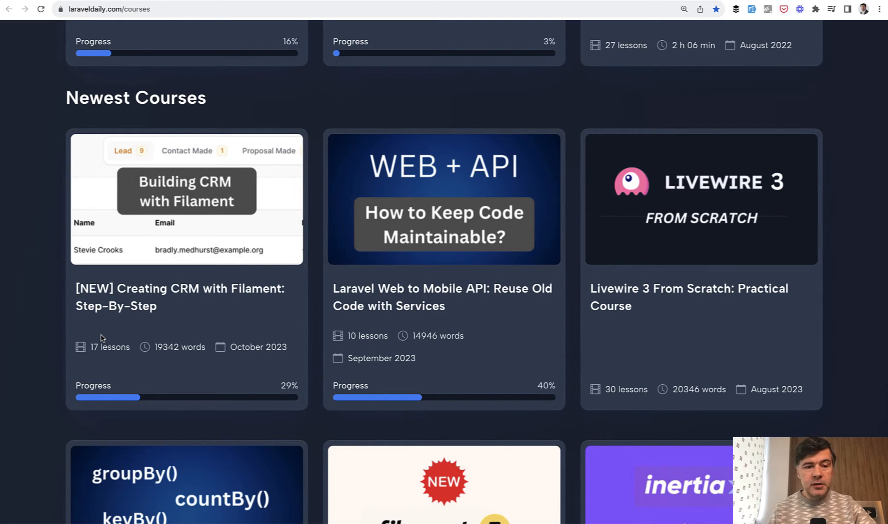
{"action": "mouse_move", "coordinate": [2, 282]}
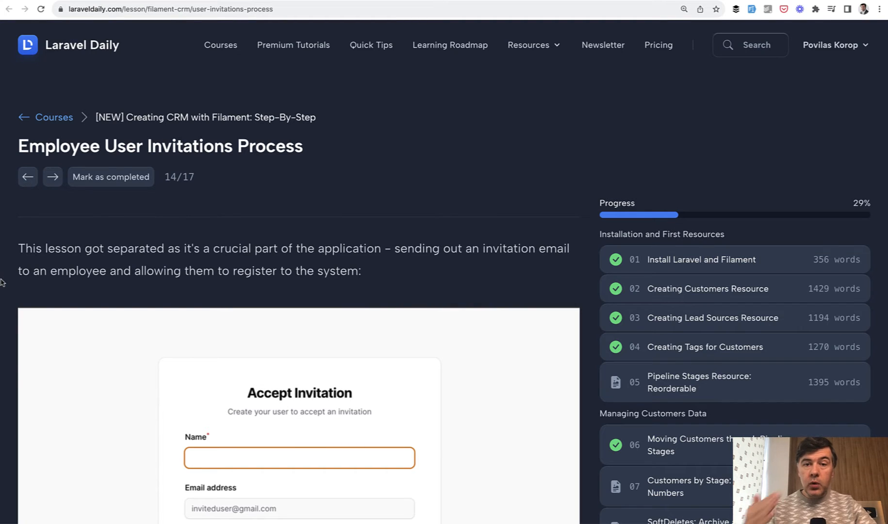
{"action": "scroll", "scroll_direction": "down", "scroll_amount": 3}
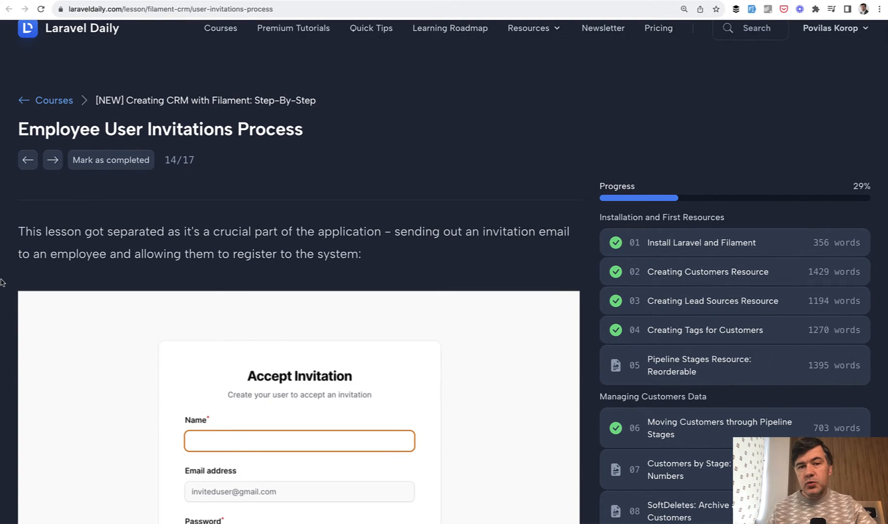
{"action": "scroll", "scroll_direction": "down", "scroll_amount": 3}
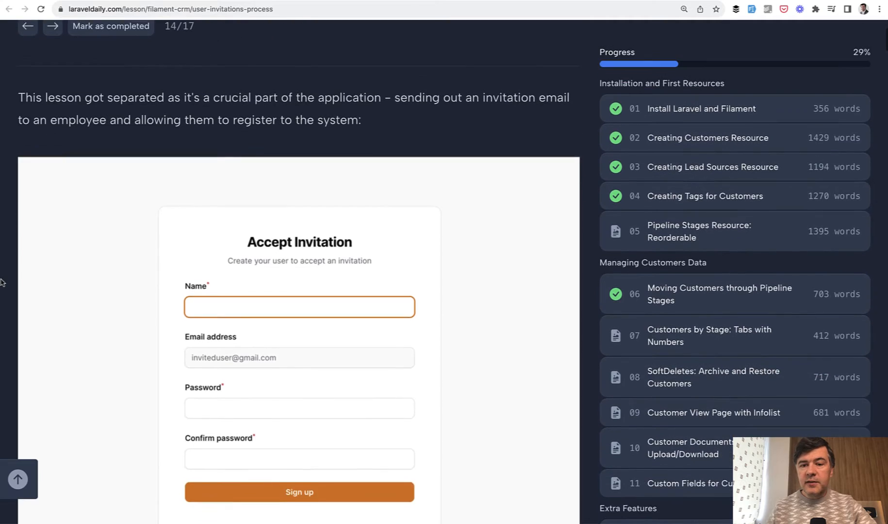
{"action": "scroll", "scroll_direction": "down", "scroll_amount": 3}
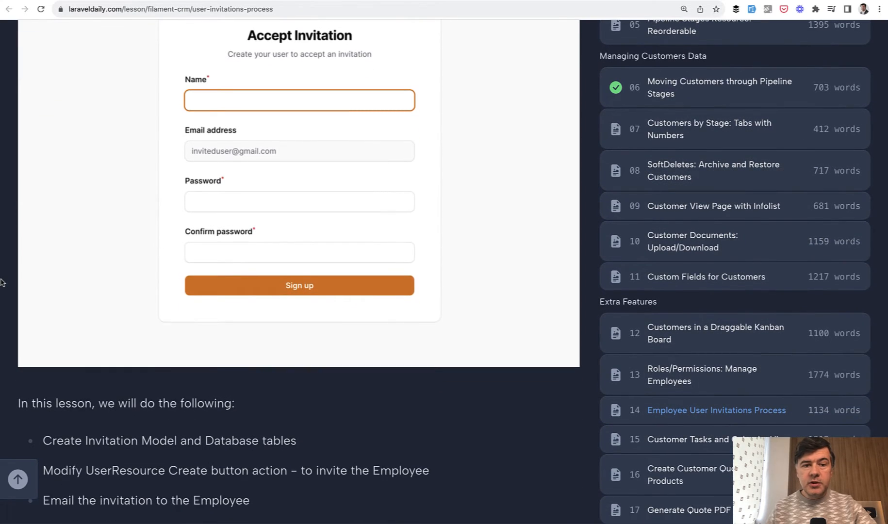
{"action": "scroll", "scroll_direction": "down", "scroll_amount": 3}
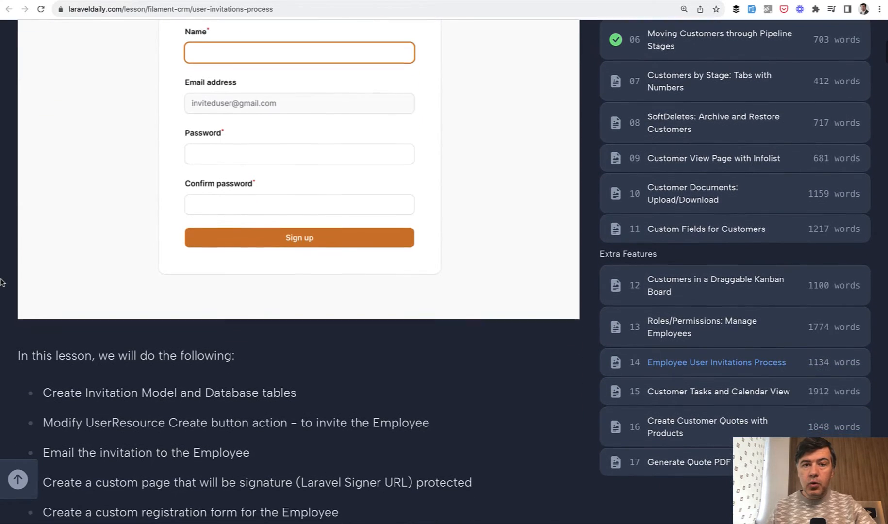
{"action": "scroll", "scroll_direction": "down", "scroll_amount": 3}
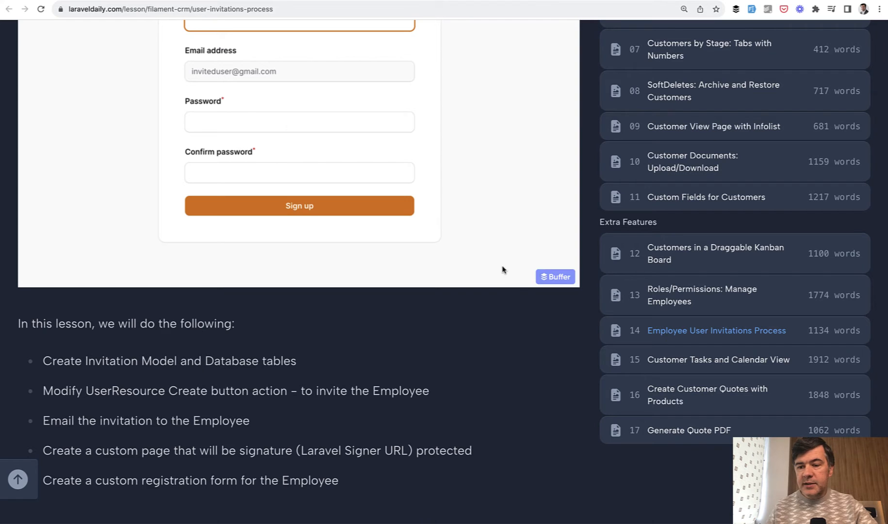
{"action": "scroll", "scroll_direction": "down", "scroll_amount": 3}
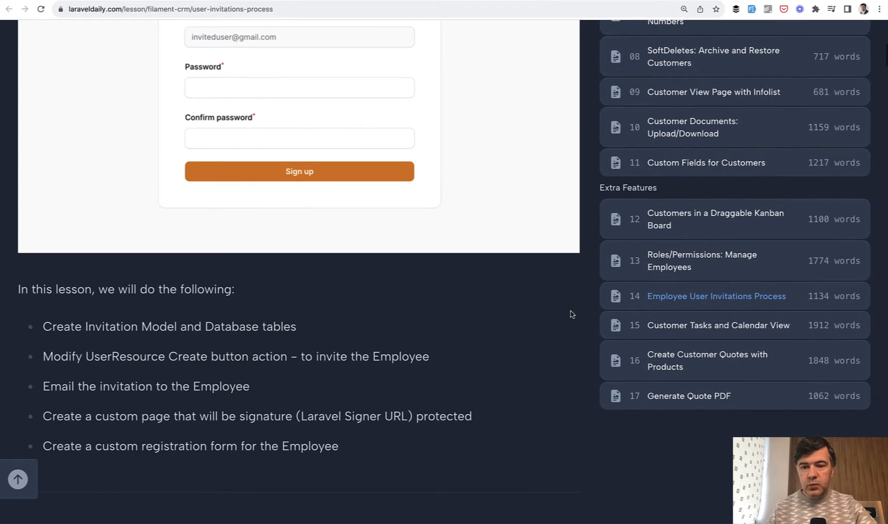
{"action": "mouse_move", "coordinate": [718, 325]}
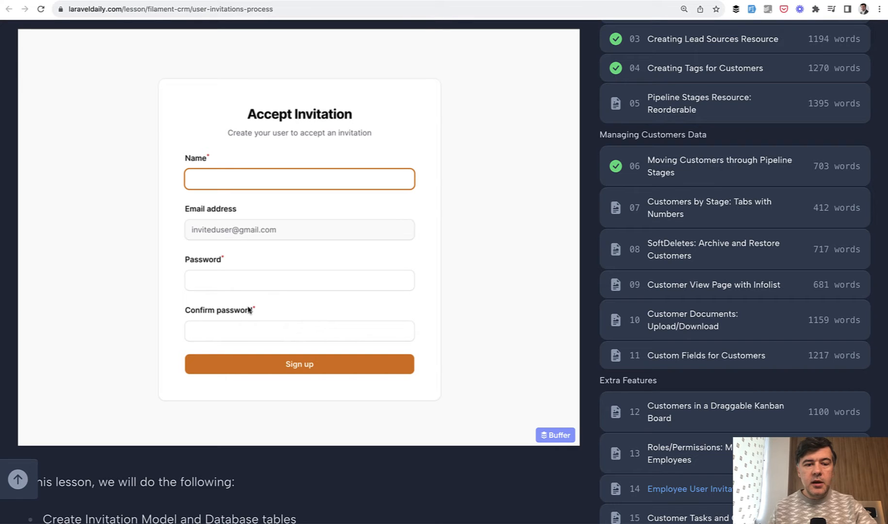
Scroll through the invitations migration and Invitation model code blocks
{"action": "scroll", "scroll_direction": "down", "scroll_amount": 3}
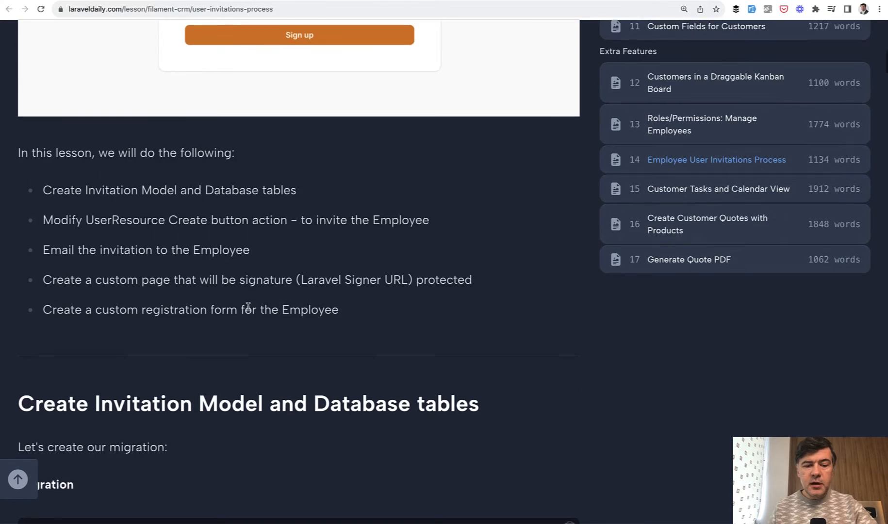
{"action": "scroll", "scroll_direction": "down", "scroll_amount": 3}
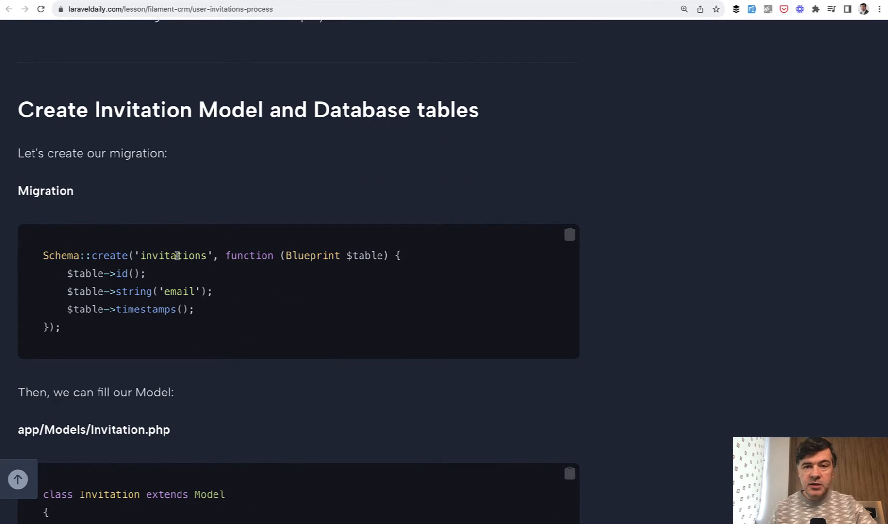
{"action": "scroll", "scroll_direction": "down", "scroll_amount": 3}
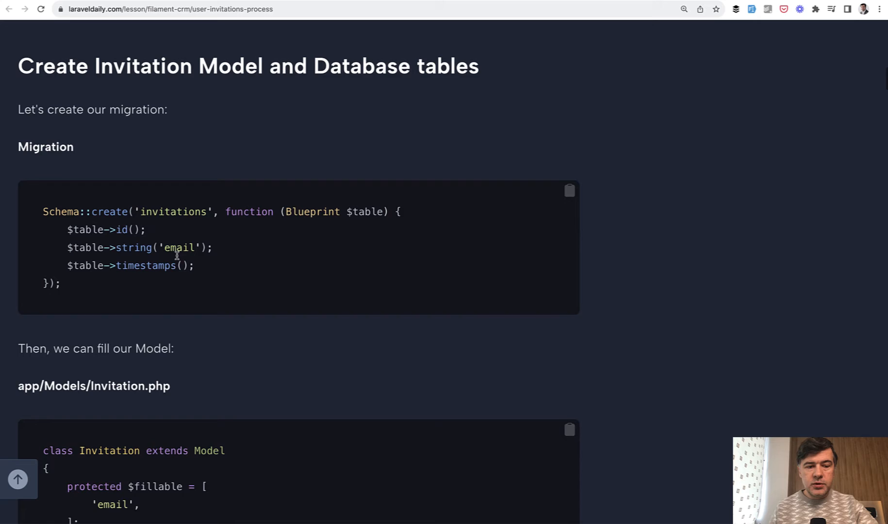
{"action": "scroll", "scroll_direction": "down", "scroll_amount": 3}
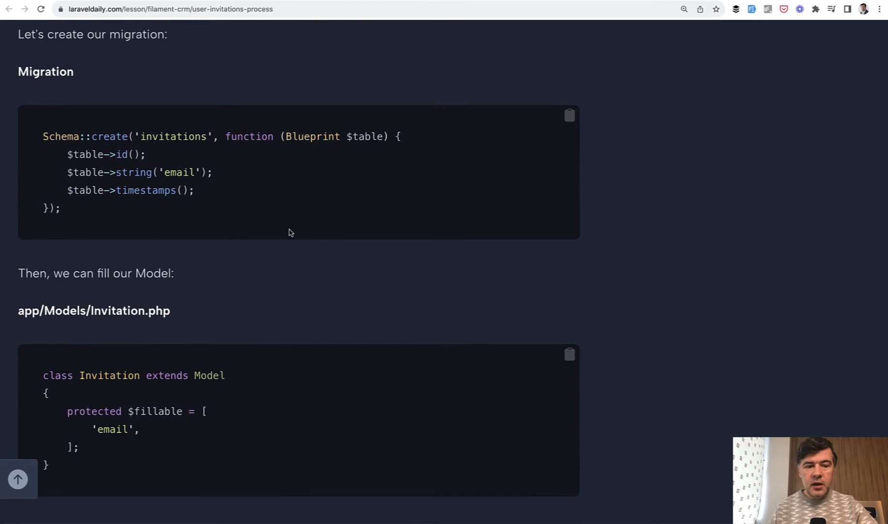
{"action": "scroll", "scroll_direction": "down", "scroll_amount": 3}
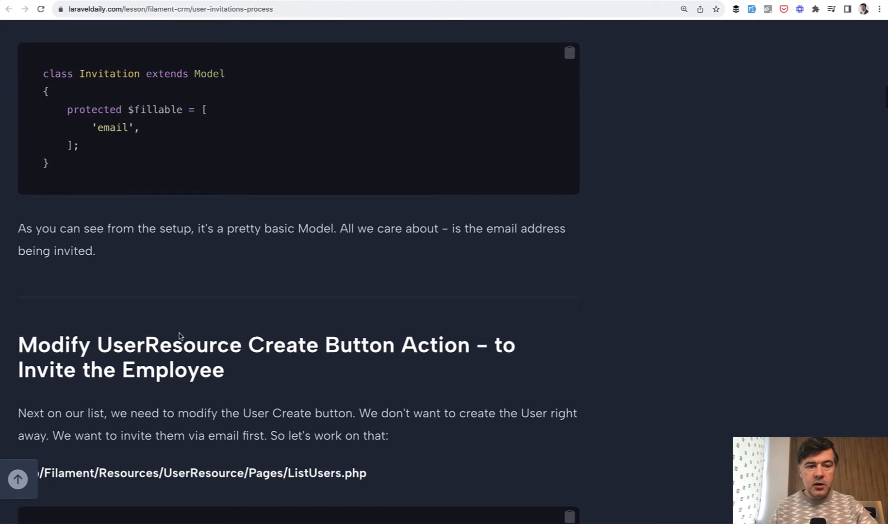
{"action": "scroll", "scroll_direction": "down", "scroll_amount": 3}
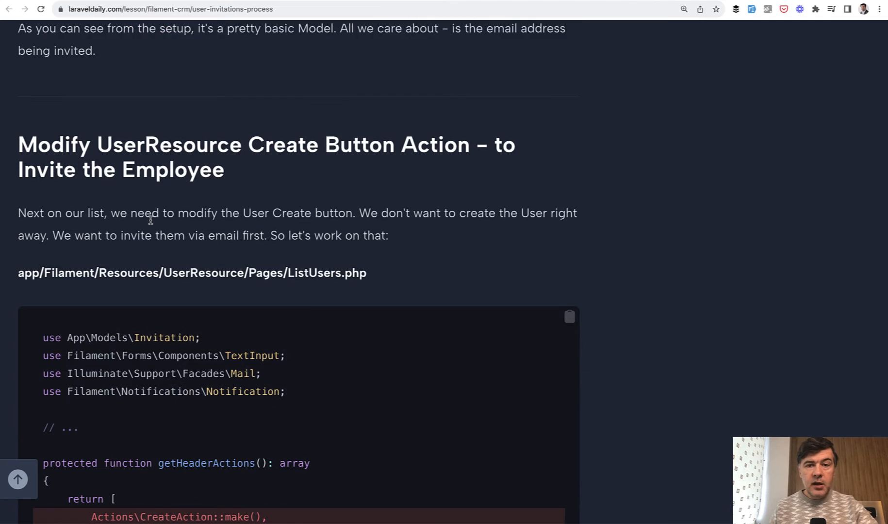
{"action": "scroll", "scroll_direction": "down", "scroll_amount": 3}
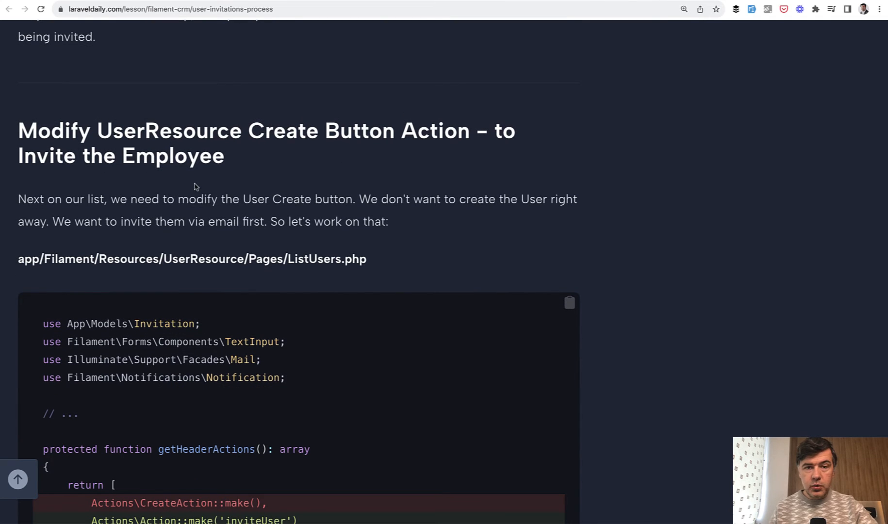
{"action": "scroll", "scroll_direction": "down", "scroll_amount": 3}
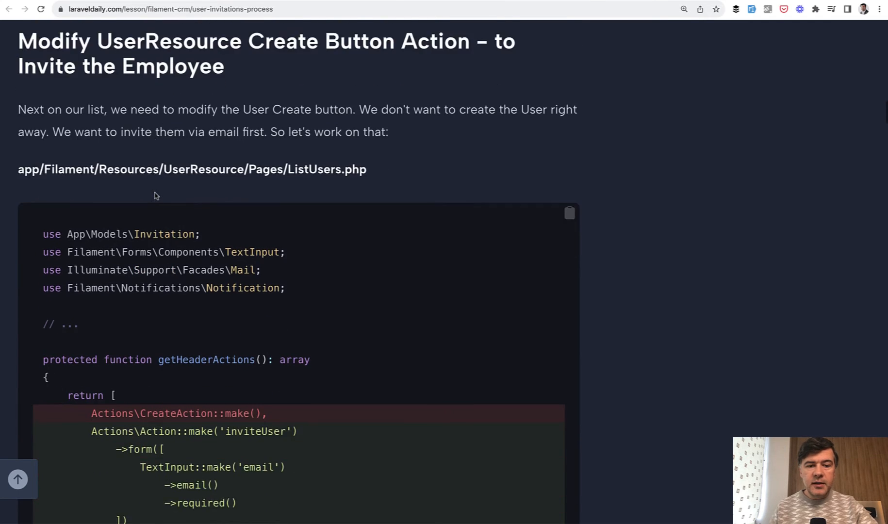
Continue past the ListUsers.php invite action code to the Invite user modal screenshot
{"action": "scroll", "scroll_direction": "down", "scroll_amount": 3}
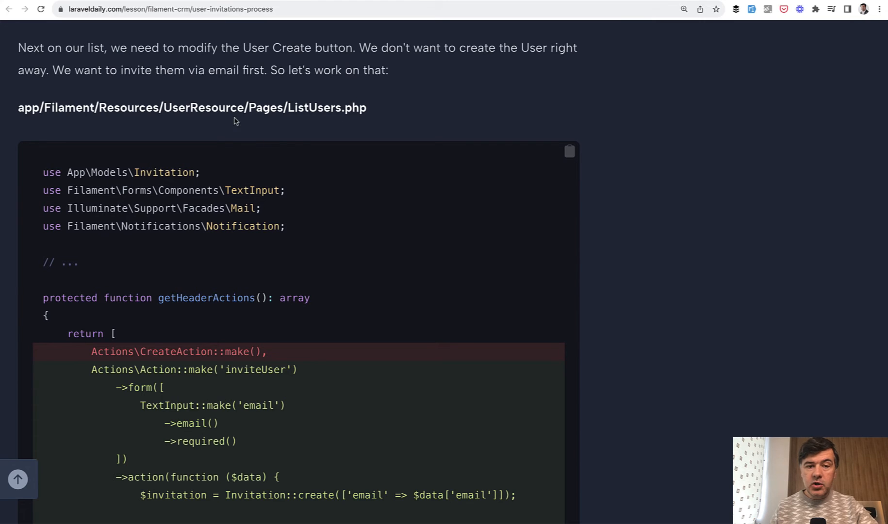
{"action": "scroll", "scroll_direction": "down", "scroll_amount": 3}
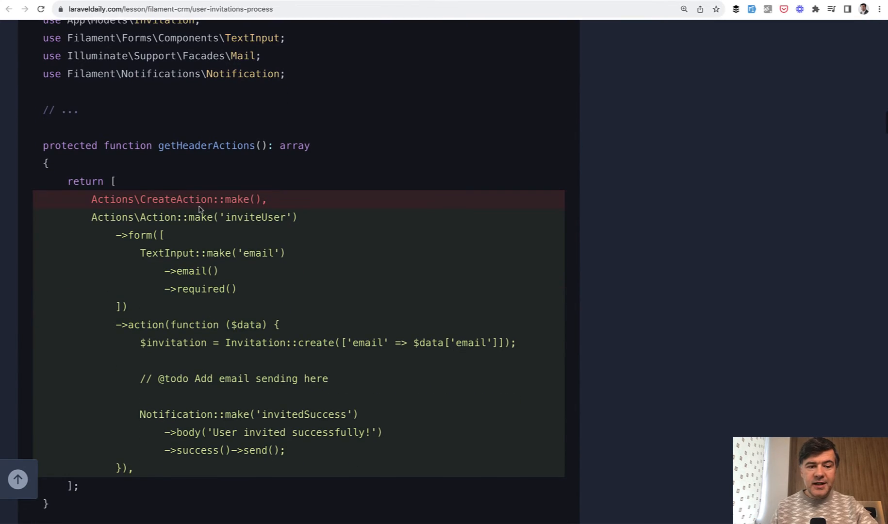
{"action": "scroll", "scroll_direction": "down", "scroll_amount": 3}
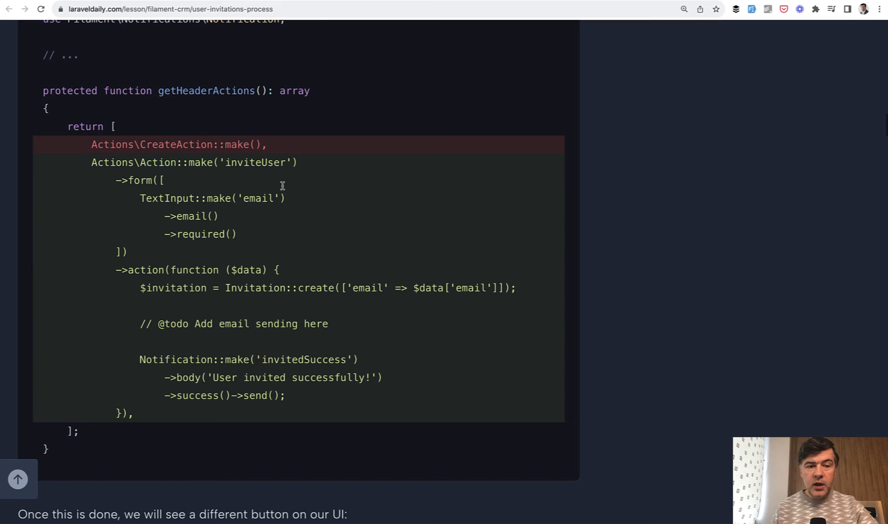
{"action": "mouse_move", "coordinate": [215, 231]}
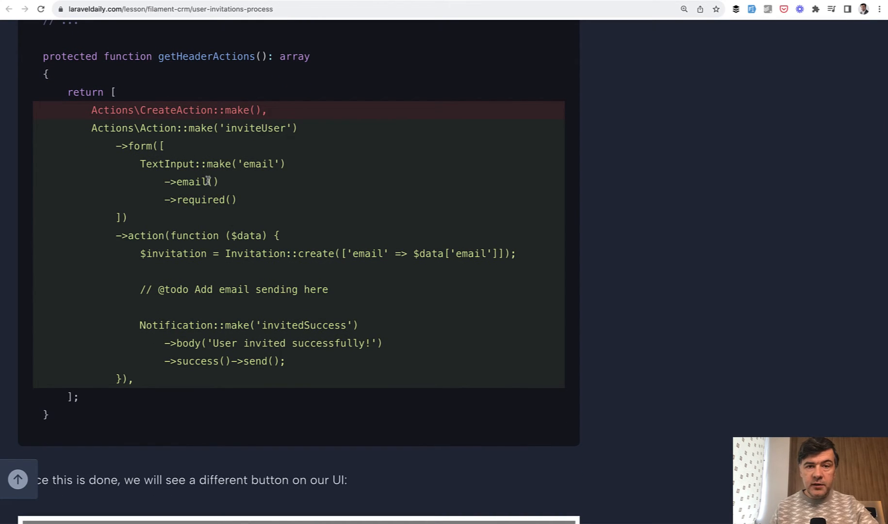
{"action": "scroll", "scroll_direction": "down", "scroll_amount": 3}
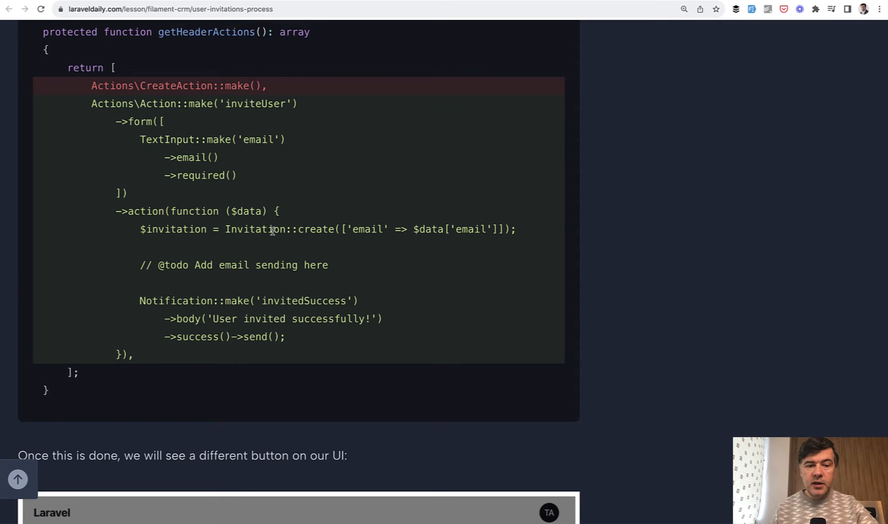
{"action": "scroll", "scroll_direction": "down", "scroll_amount": 3}
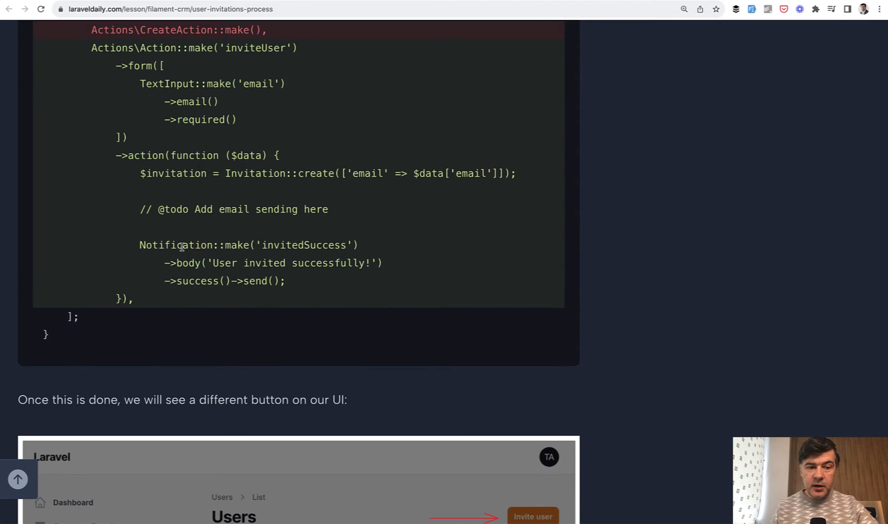
{"action": "scroll", "scroll_direction": "down", "scroll_amount": 3}
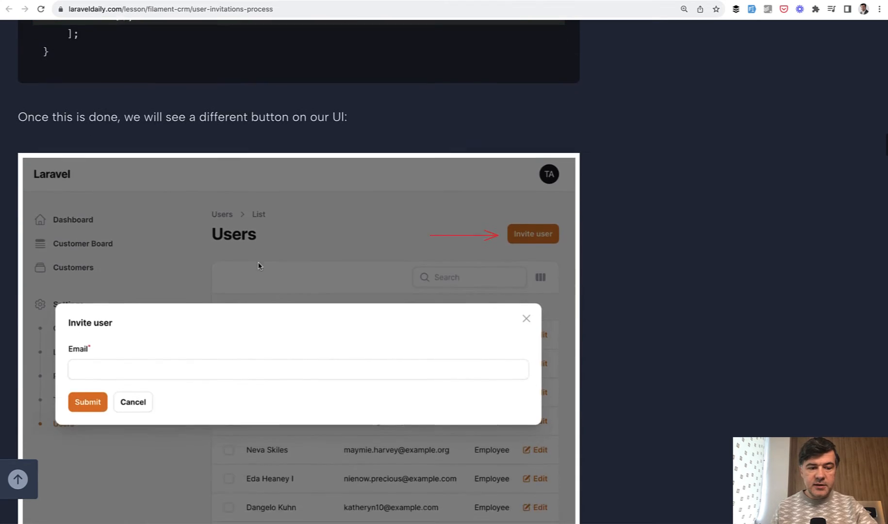
{"action": "scroll", "scroll_direction": "down", "scroll_amount": 3}
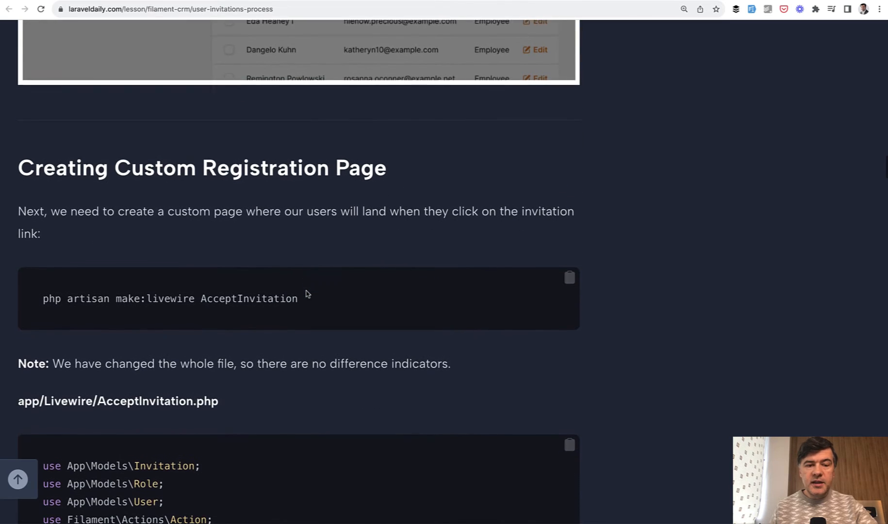
Scroll through the first part of AcceptInvitation.php, starting from its imports
{"action": "scroll", "scroll_direction": "down", "scroll_amount": 3}
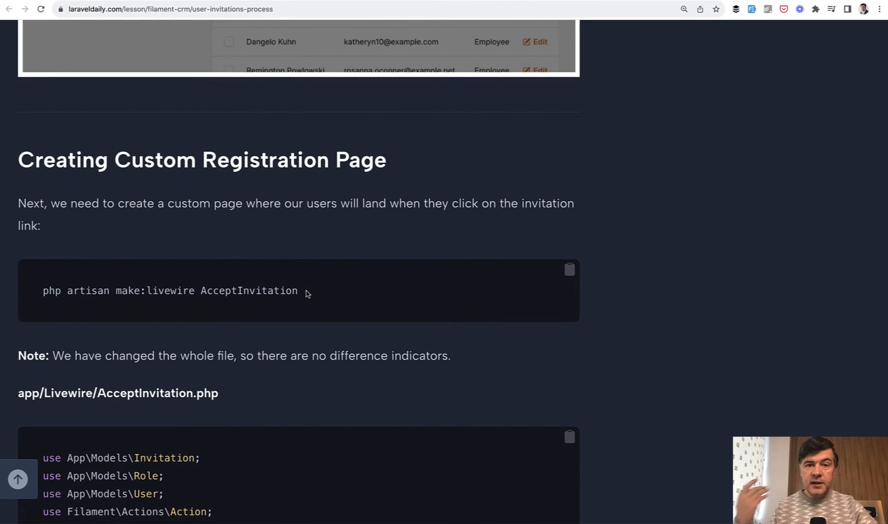
{"action": "scroll", "scroll_direction": "down", "scroll_amount": 3}
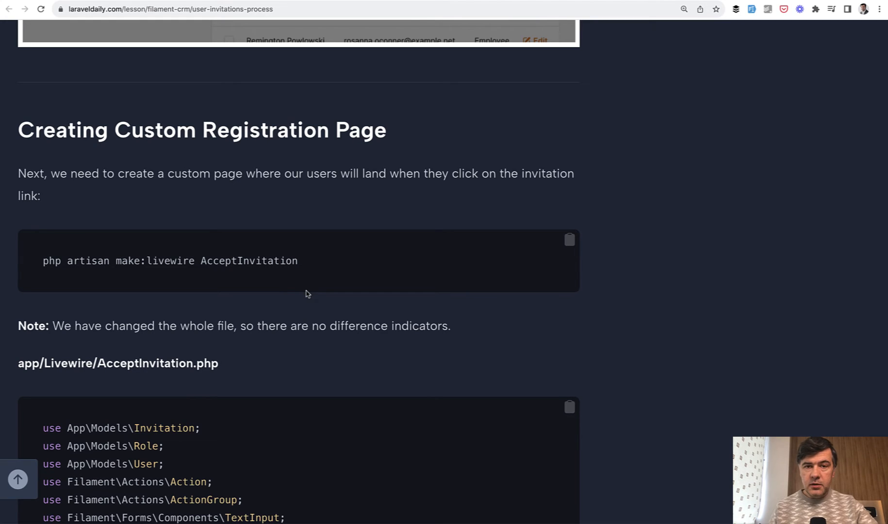
{"action": "scroll", "scroll_direction": "down", "scroll_amount": 3}
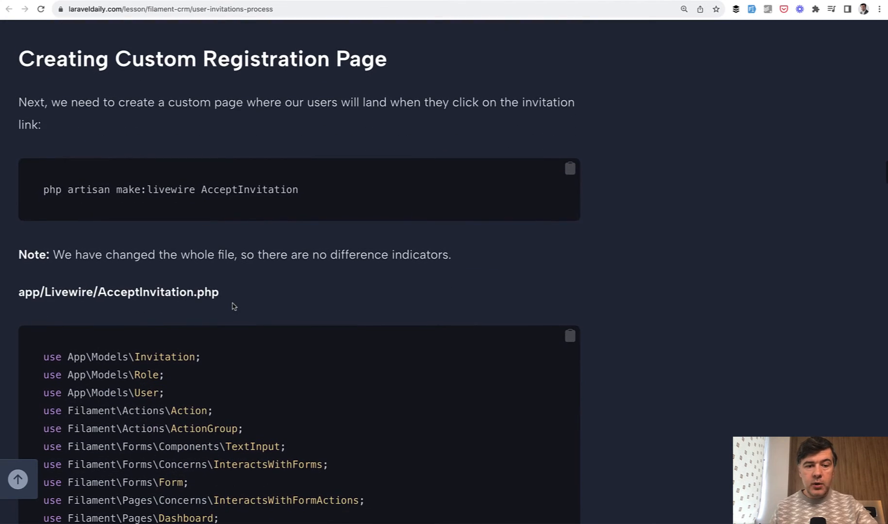
{"action": "scroll", "scroll_direction": "down", "scroll_amount": 3}
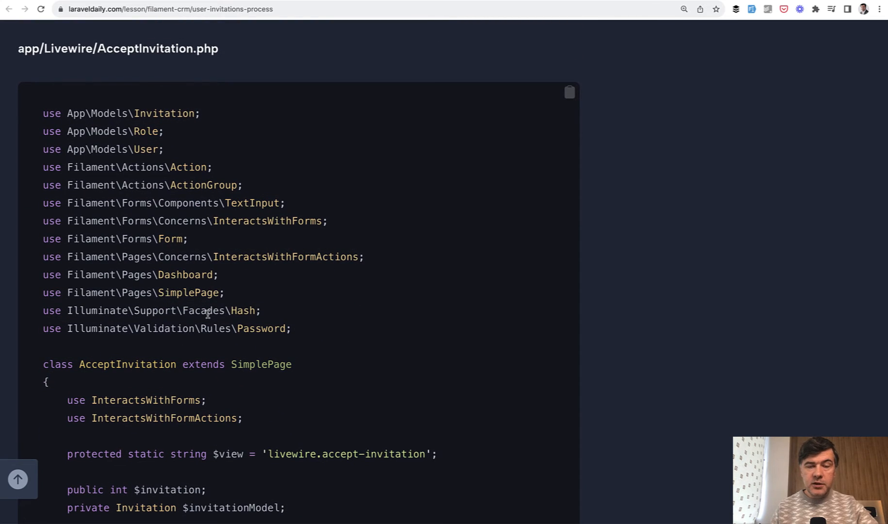
{"action": "scroll", "scroll_direction": "down", "scroll_amount": 3}
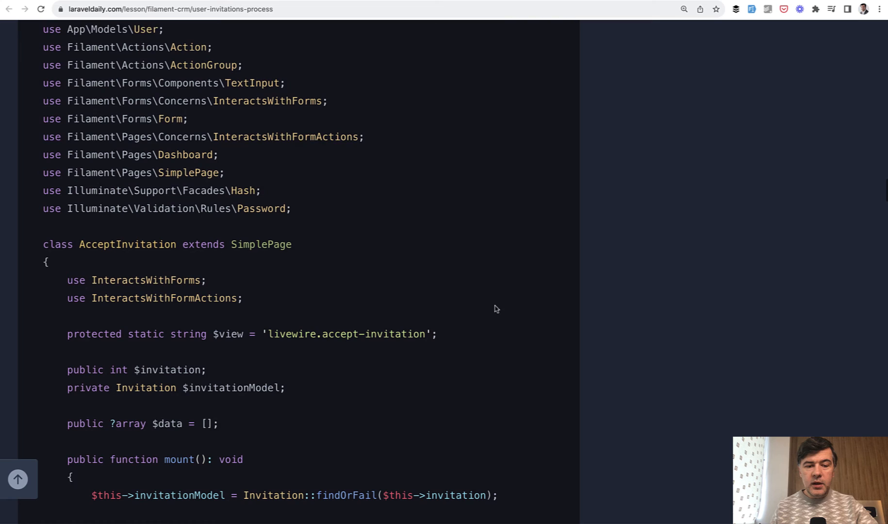
{"action": "scroll", "scroll_direction": "down", "scroll_amount": 3}
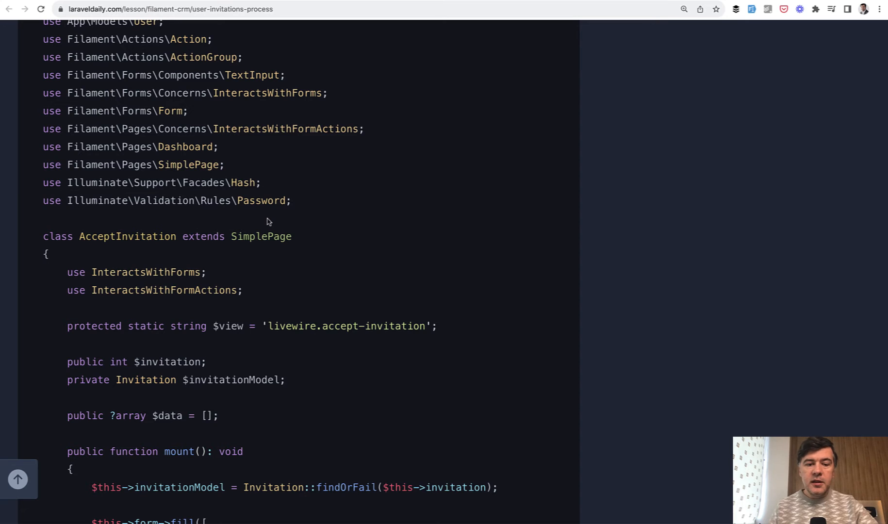
{"action": "scroll", "scroll_direction": "down", "scroll_amount": 3}
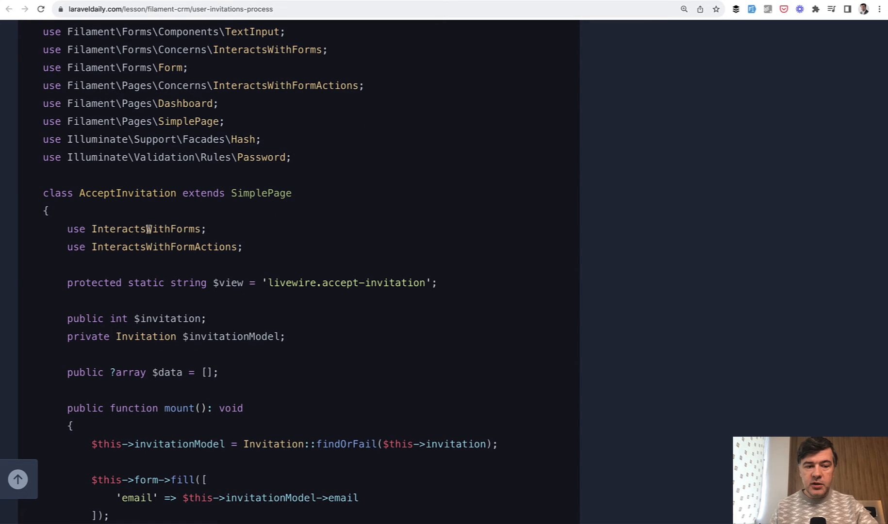
{"action": "scroll", "scroll_direction": "down", "scroll_amount": 3}
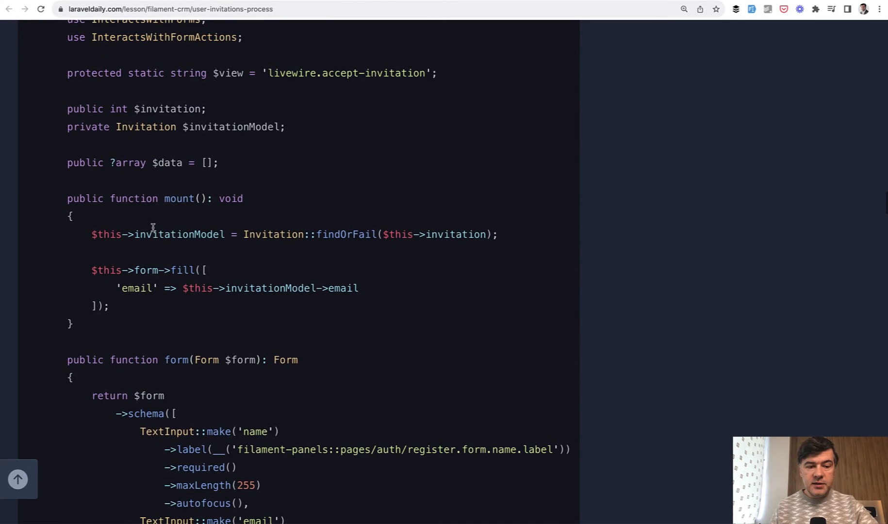
Continue down the class to the getHeading, hasLogo and getSubHeading methods
{"action": "scroll", "scroll_direction": "down", "scroll_amount": 3}
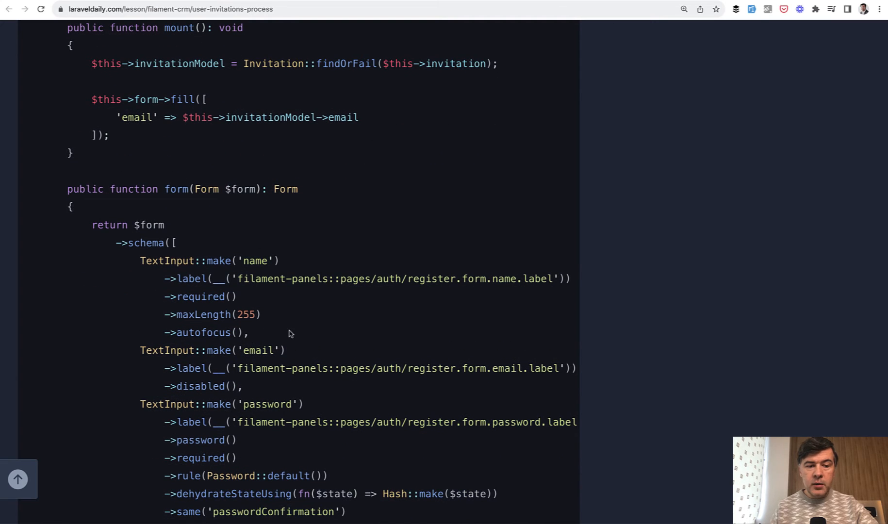
{"action": "scroll", "scroll_direction": "down", "scroll_amount": 3}
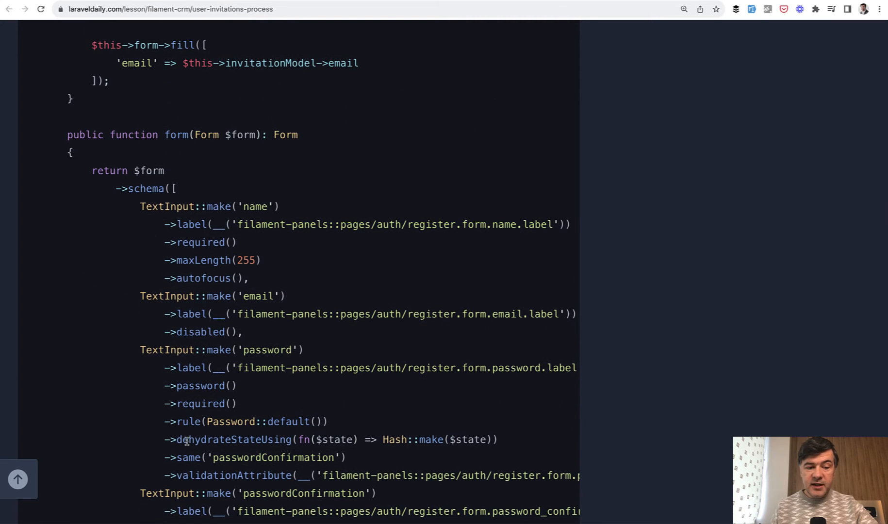
{"action": "scroll", "scroll_direction": "down", "scroll_amount": 3}
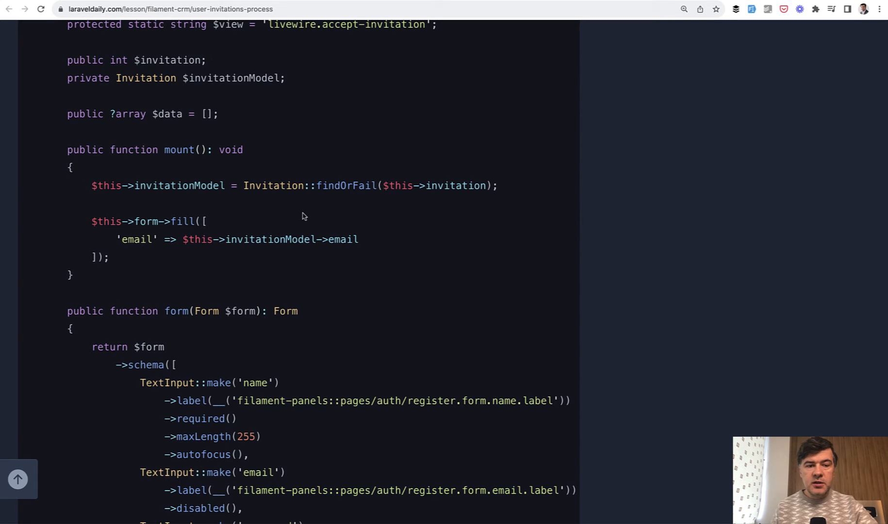
{"action": "scroll", "scroll_direction": "down", "scroll_amount": 3}
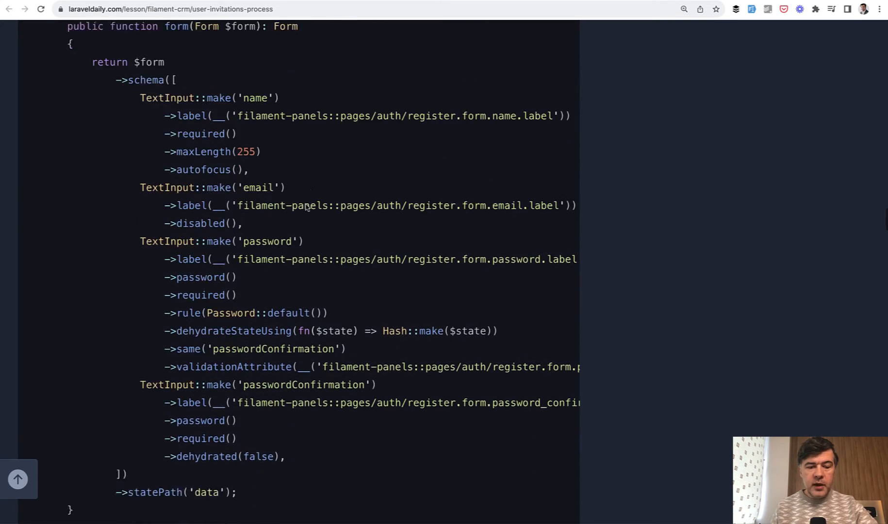
{"action": "scroll", "scroll_direction": "down", "scroll_amount": 3}
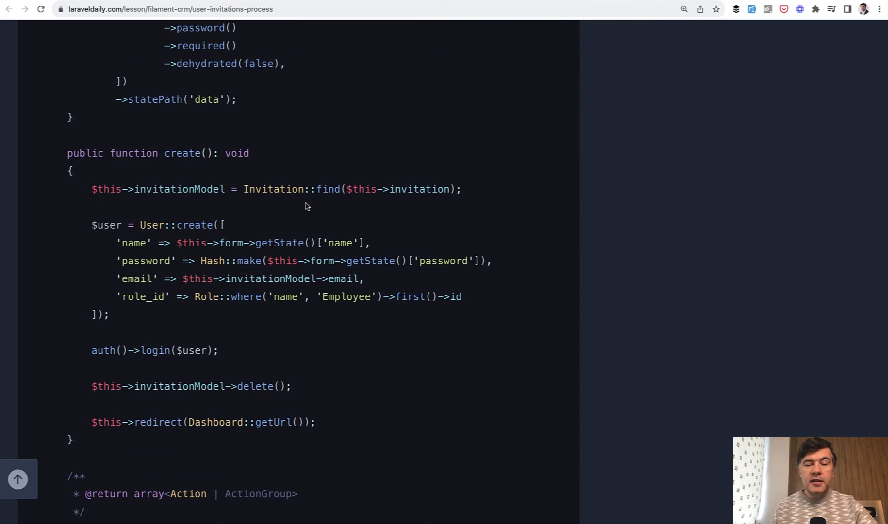
{"action": "scroll", "scroll_direction": "down", "scroll_amount": 3}
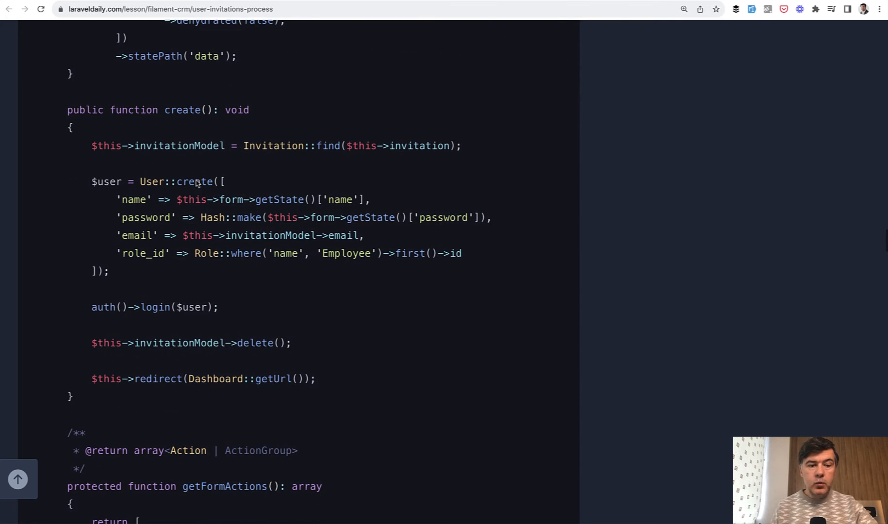
{"action": "mouse_move", "coordinate": [111, 265]}
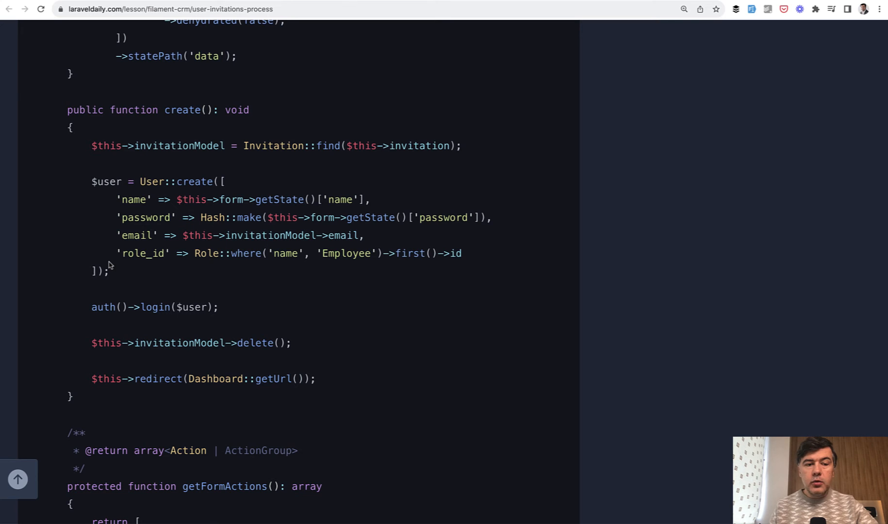
{"action": "scroll", "scroll_direction": "down", "scroll_amount": 3}
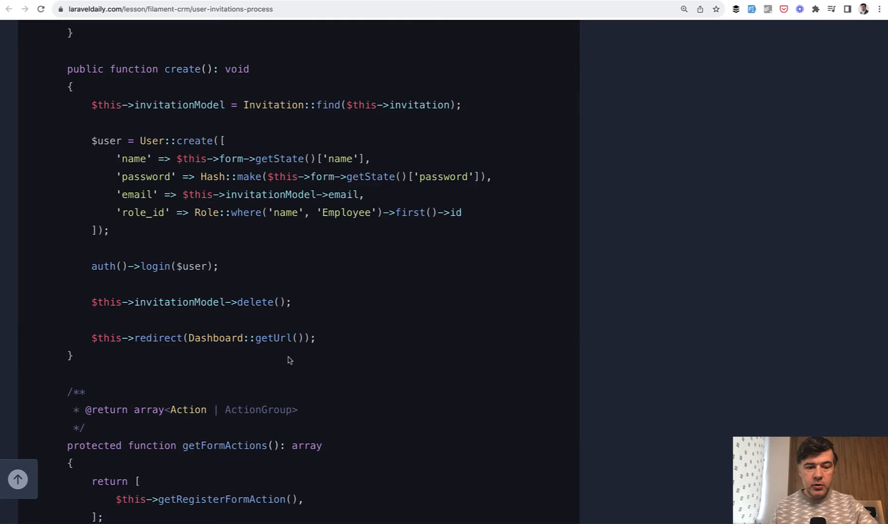
{"action": "scroll", "scroll_direction": "down", "scroll_amount": 3}
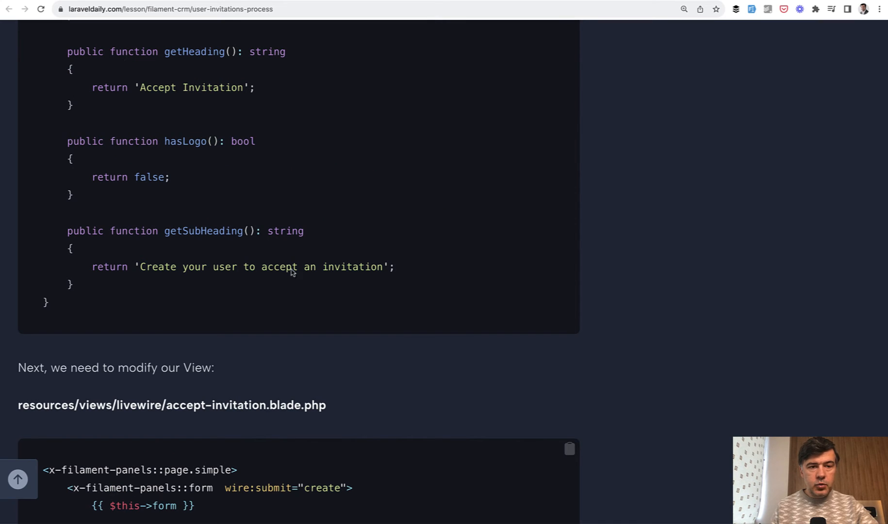
{"action": "mouse_move", "coordinate": [241, 169]}
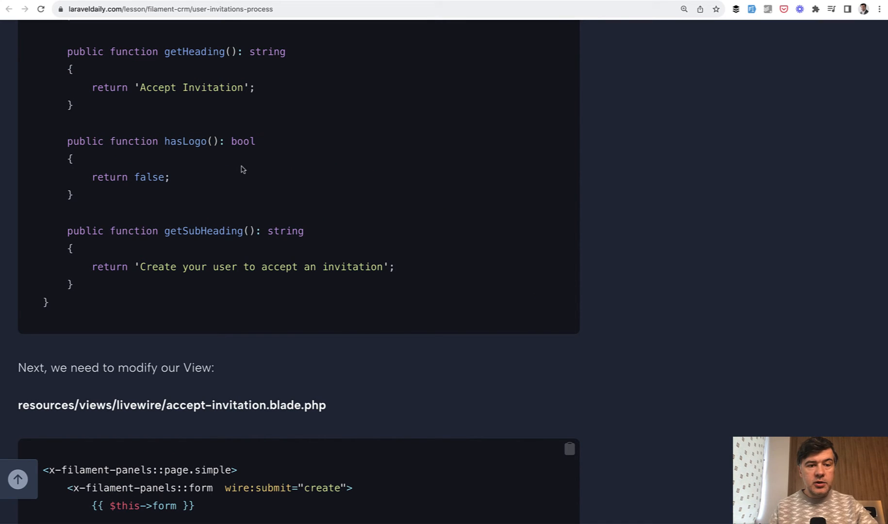
{"action": "mouse_move", "coordinate": [196, 183]}
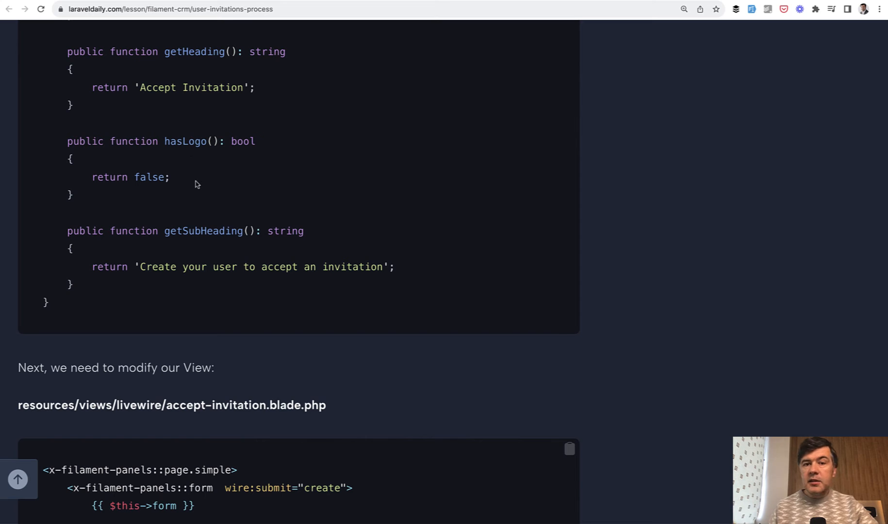
{"action": "mouse_move", "coordinate": [237, 344]}
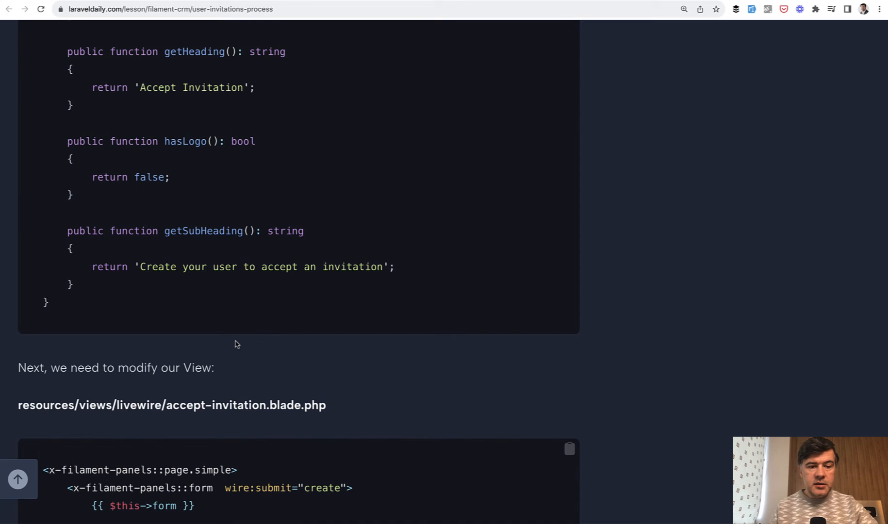
Scroll to the accept-invitation.blade.php markup with {{ $this->form }} and its actions
{"action": "scroll", "scroll_direction": "down", "scroll_amount": 3}
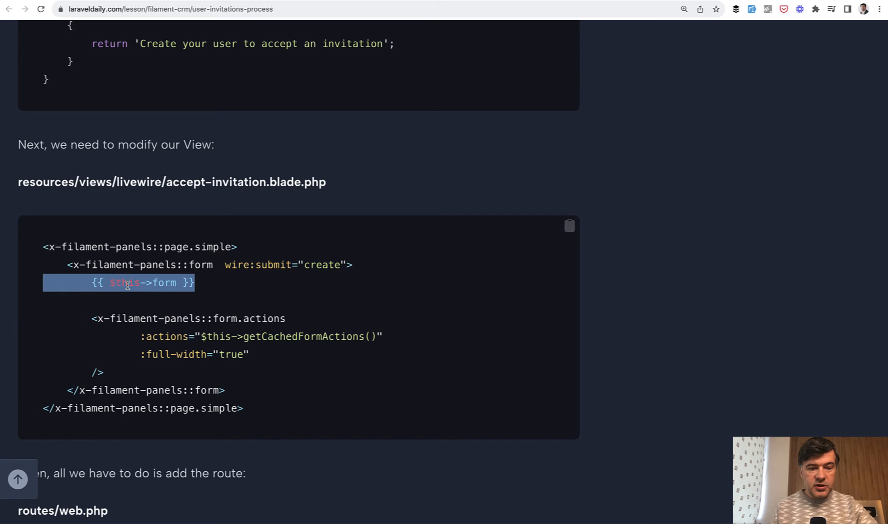
{"action": "mouse_move", "coordinate": [182, 395]}
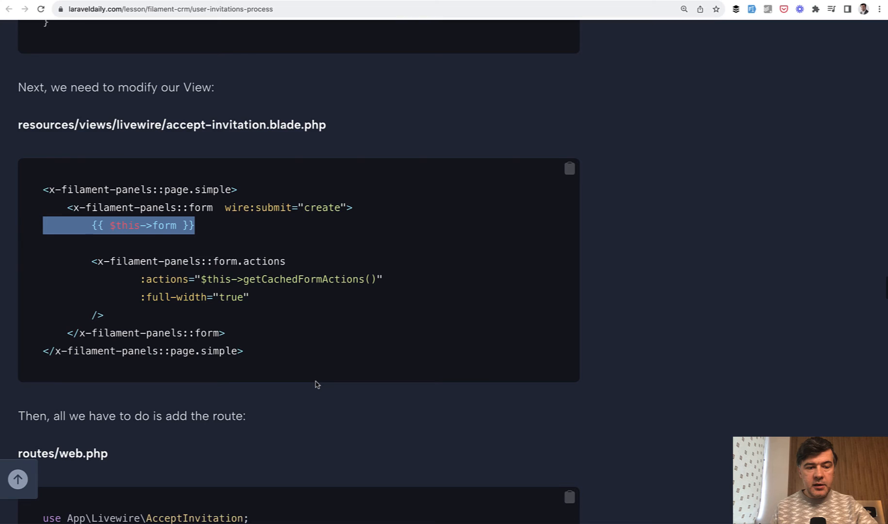
Highlight the signed middleware on the accept-invitation route, then reach 'Creating and Sending the Email'
{"action": "scroll", "scroll_direction": "down", "scroll_amount": 3}
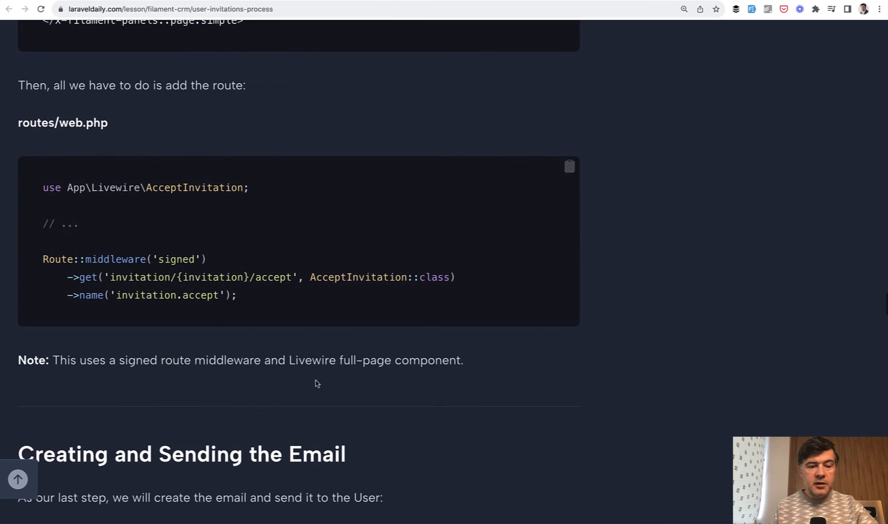
{"action": "mouse_move", "coordinate": [256, 301]}
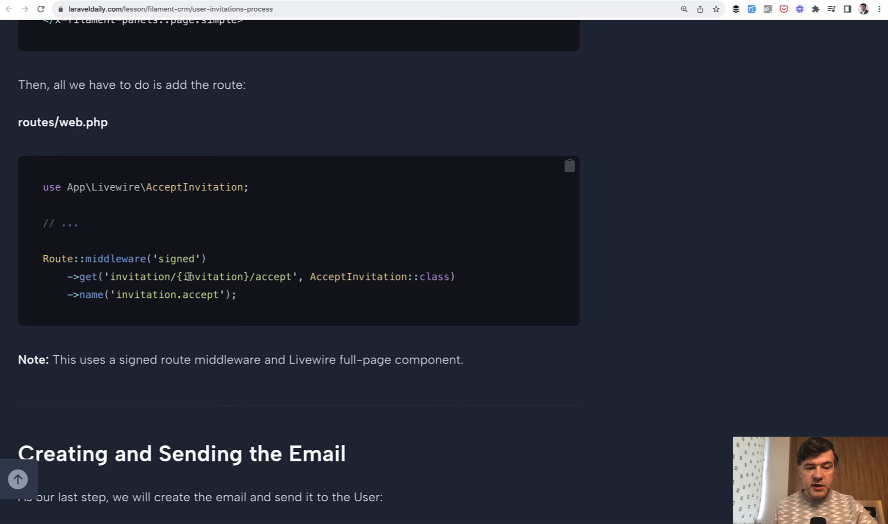
{"action": "left_click_drag", "start_coordinate": [187, 276], "coordinate": [238, 295]}
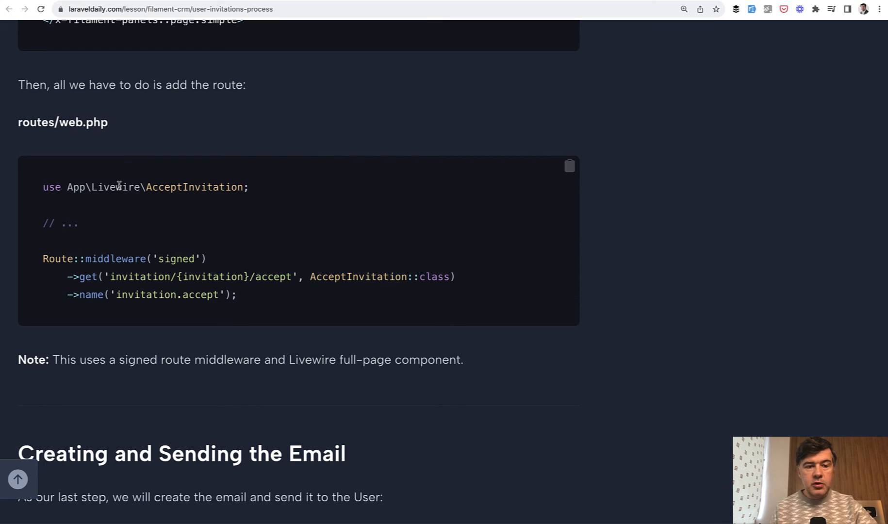
{"action": "double_click", "coordinate": [128, 259]}
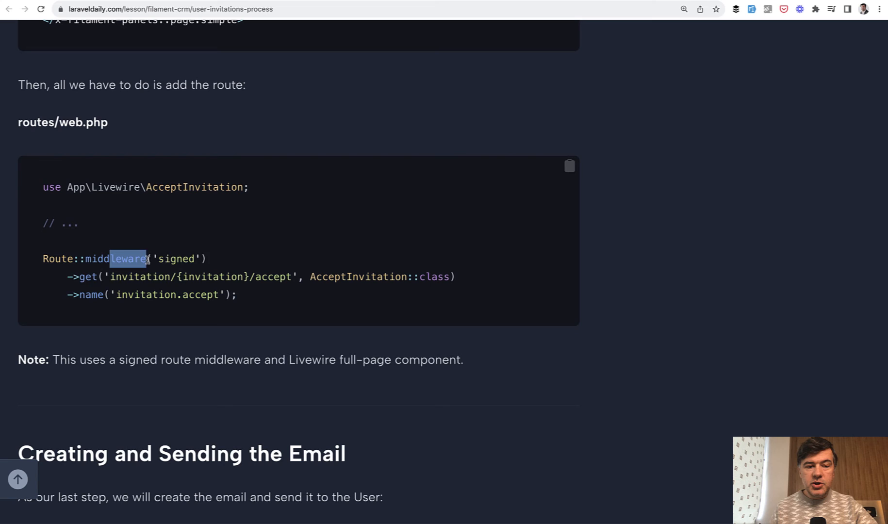
{"action": "left_click_drag", "start_coordinate": [145, 259], "coordinate": [190, 259]}
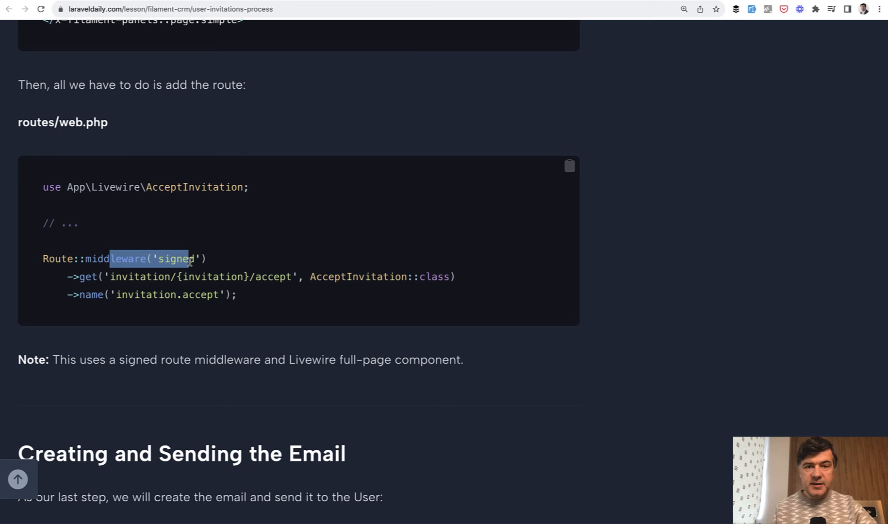
{"action": "scroll", "scroll_direction": "down", "scroll_amount": 3}
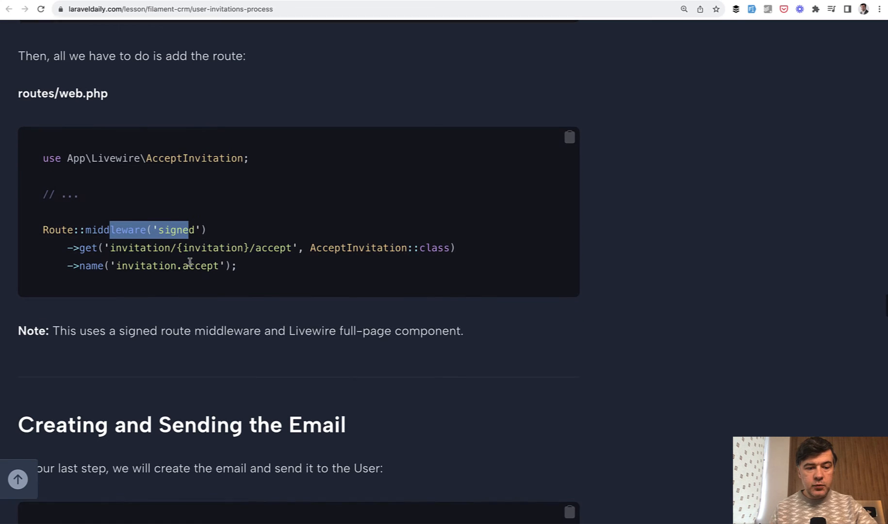
{"action": "scroll", "scroll_direction": "down", "scroll_amount": 3}
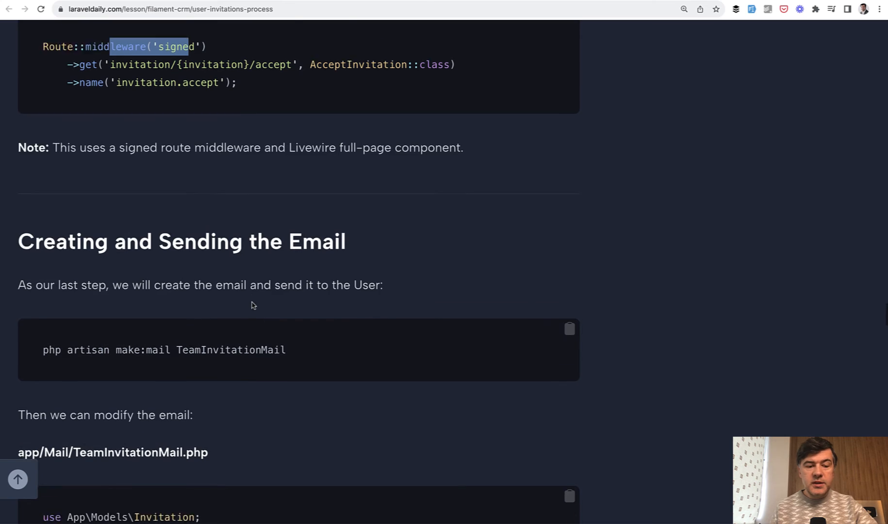
Scroll through TeamInvitationMail.php and select the URL::signedRoute lines in content()
{"action": "scroll", "scroll_direction": "down", "scroll_amount": 3}
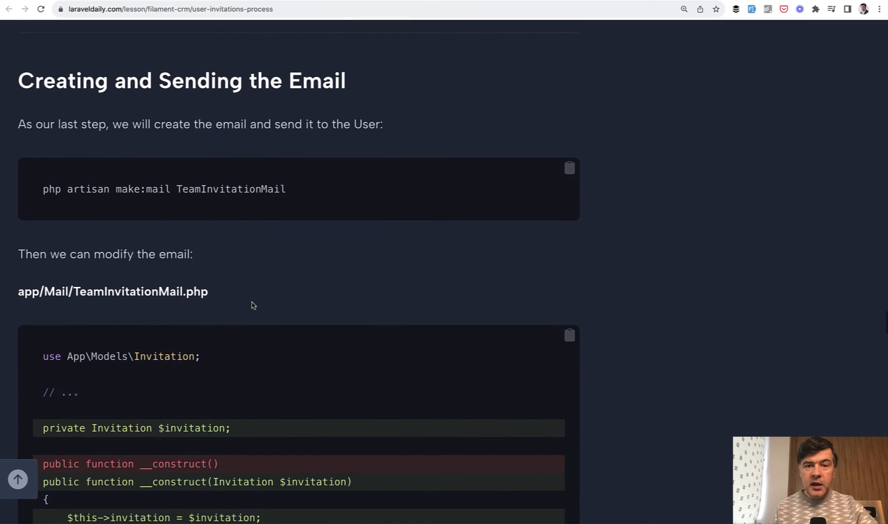
{"action": "scroll", "scroll_direction": "down", "scroll_amount": 3}
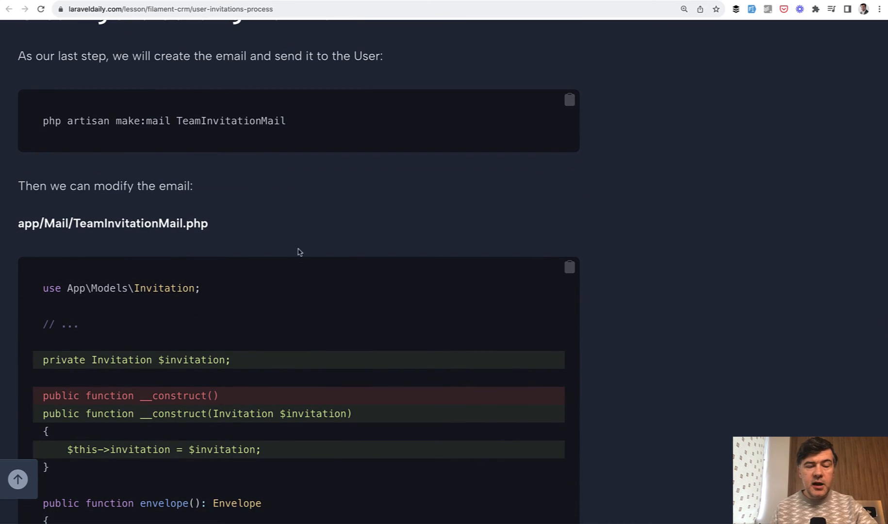
{"action": "scroll", "scroll_direction": "down", "scroll_amount": 3}
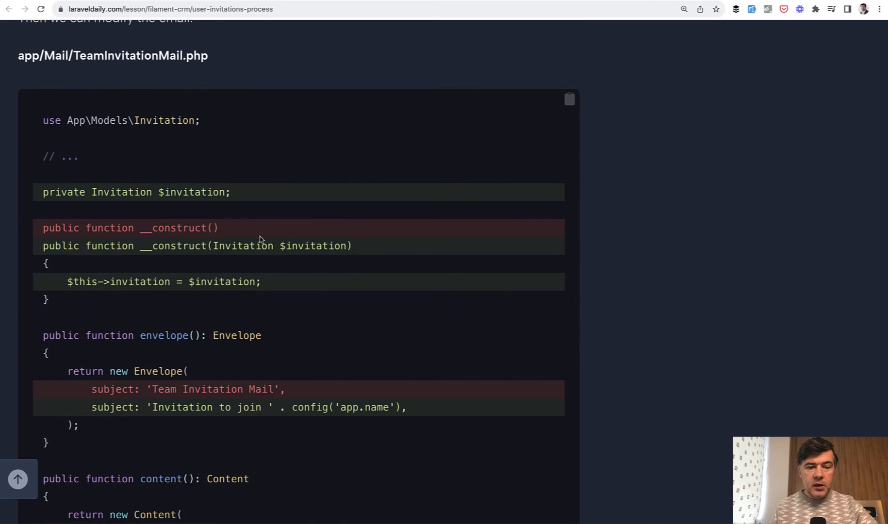
{"action": "scroll", "scroll_direction": "down", "scroll_amount": 3}
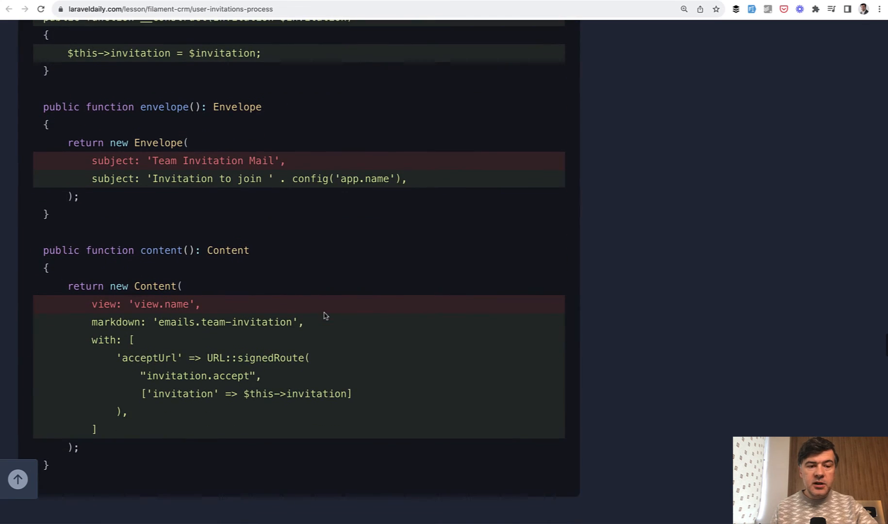
{"action": "scroll", "scroll_direction": "down", "scroll_amount": 3}
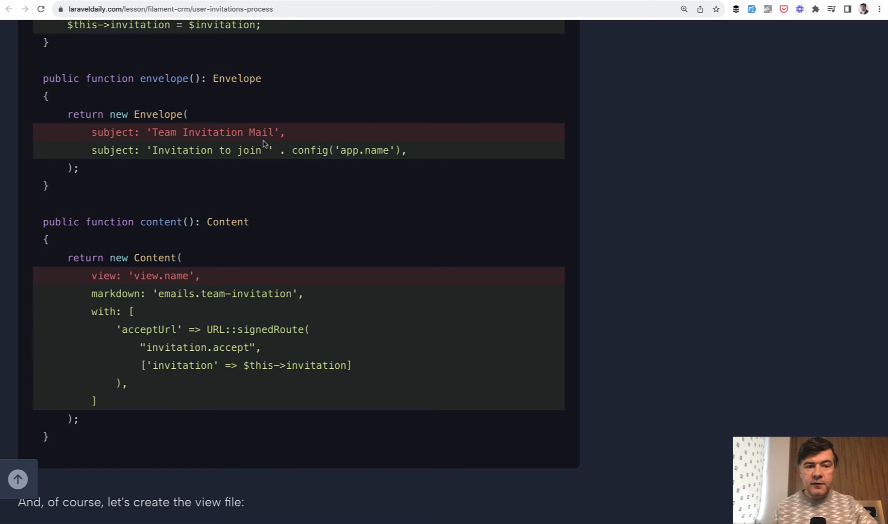
{"action": "scroll", "scroll_direction": "down", "scroll_amount": 3}
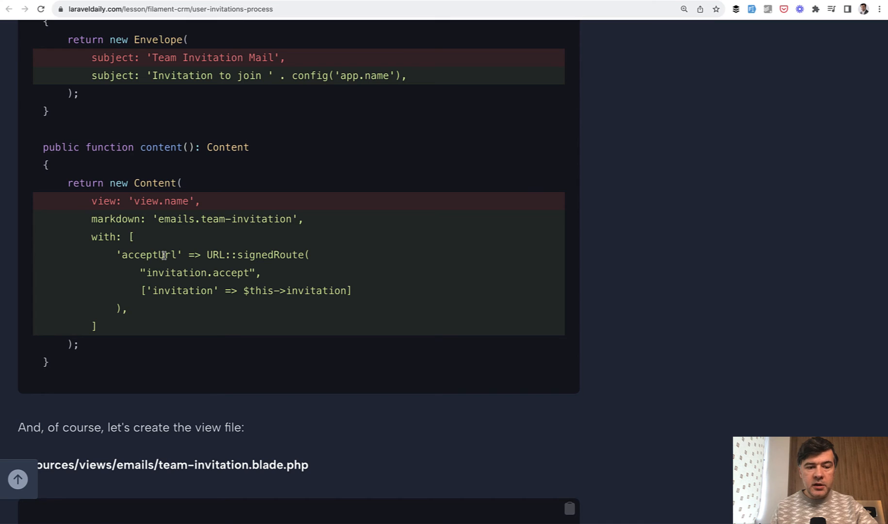
{"action": "left_click_drag", "start_coordinate": [223, 254], "coordinate": [258, 290]}
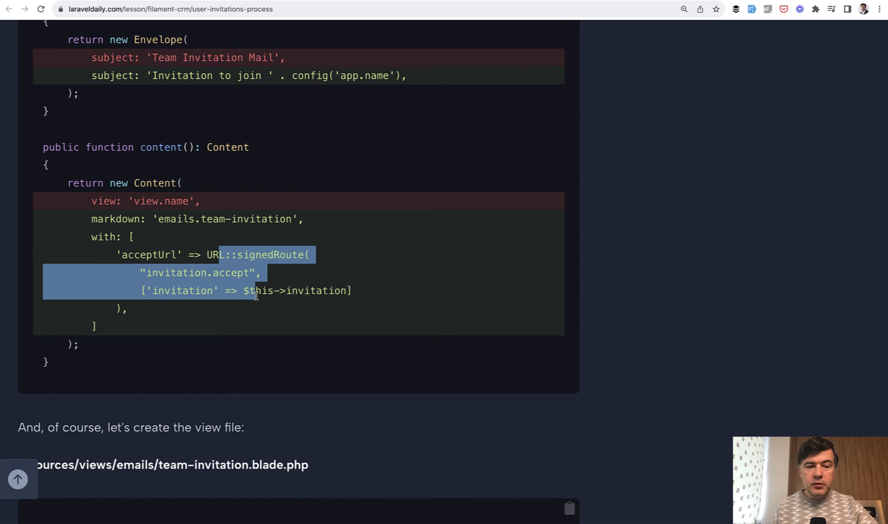
{"action": "mouse_move", "coordinate": [267, 305]}
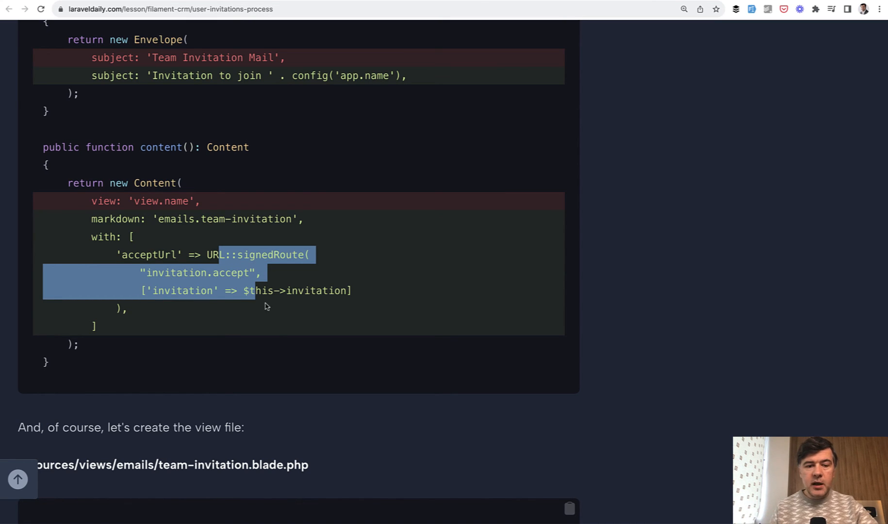
Select the x-mail::button Create Account block in team-invitation.blade.php
{"action": "scroll", "scroll_direction": "down", "scroll_amount": 3}
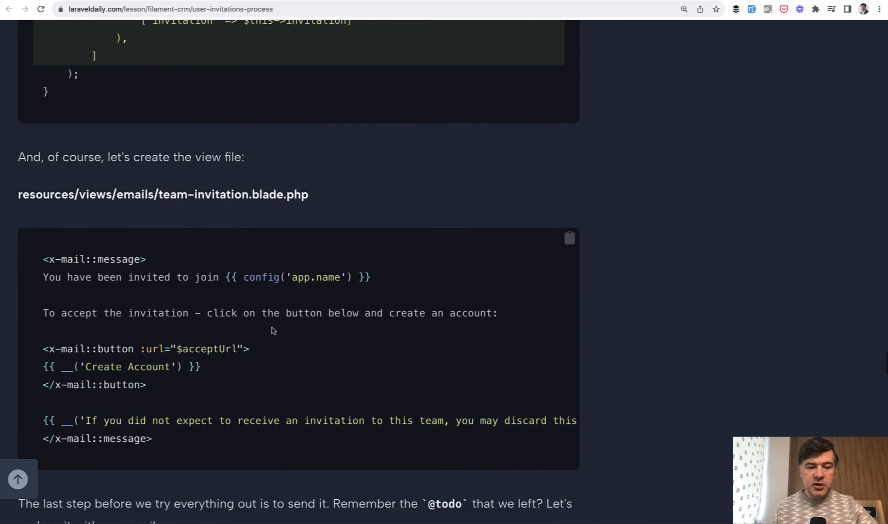
{"action": "scroll", "scroll_direction": "down", "scroll_amount": 3}
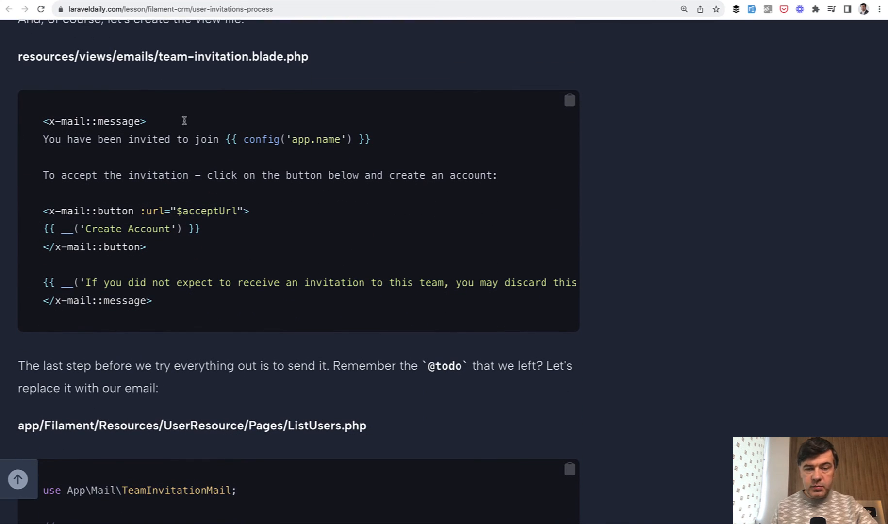
{"action": "scroll", "scroll_direction": "down", "scroll_amount": 3}
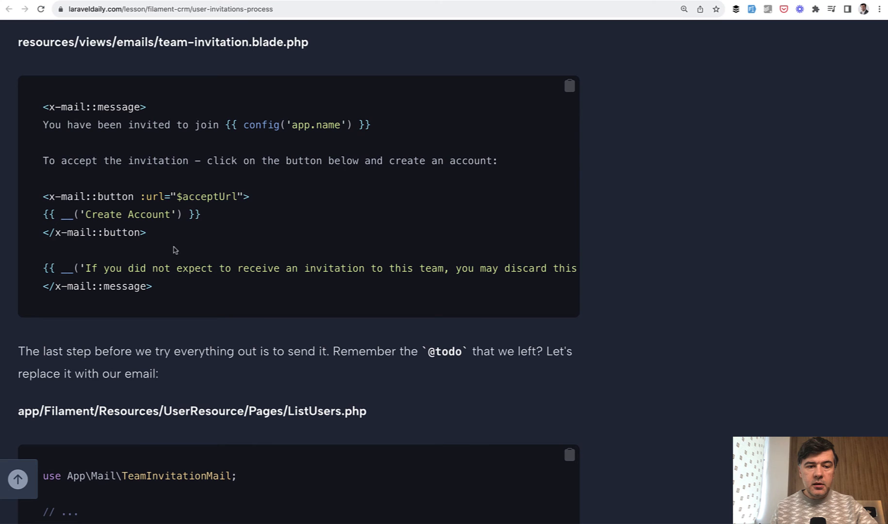
{"action": "left_click_drag", "start_coordinate": [43, 196], "coordinate": [145, 233]}
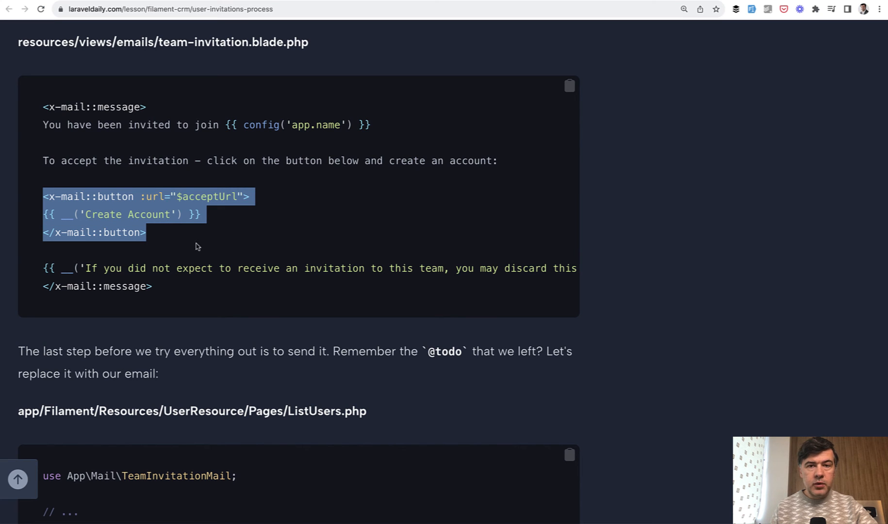
Scroll past the ListUsers.php send-mail code to the received invitation email screenshot
{"action": "scroll", "scroll_direction": "down", "scroll_amount": 3}
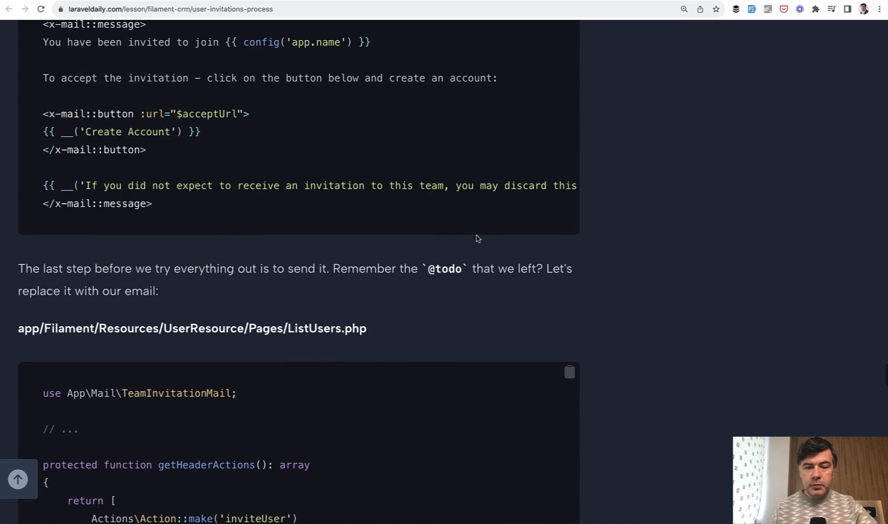
{"action": "scroll", "scroll_direction": "down", "scroll_amount": 3}
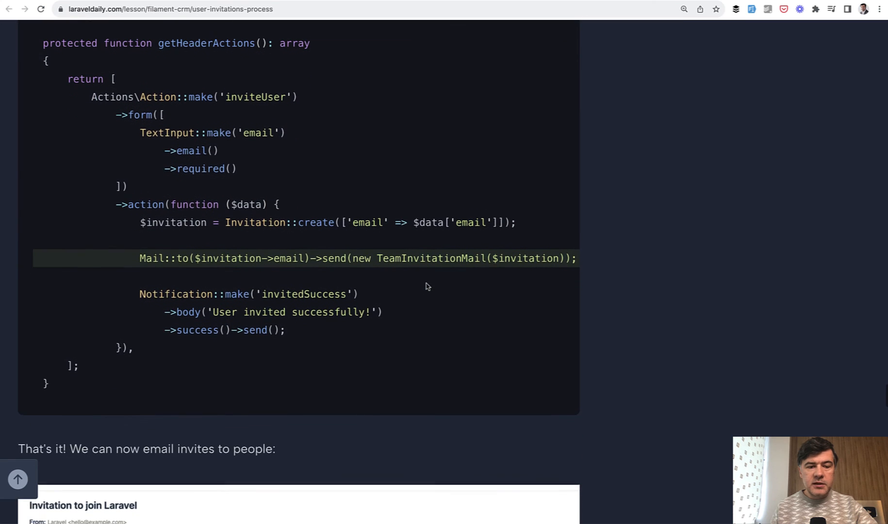
{"action": "scroll", "scroll_direction": "down", "scroll_amount": 3}
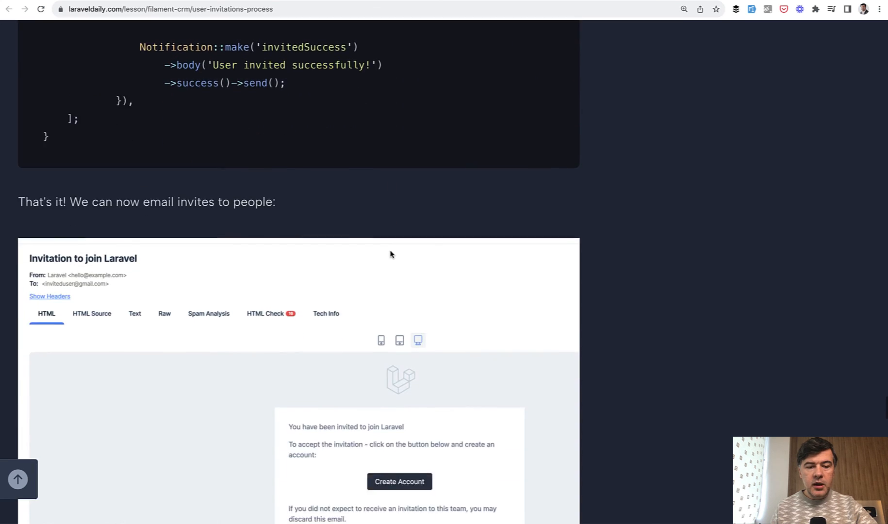
{"action": "scroll", "scroll_direction": "down", "scroll_amount": 3}
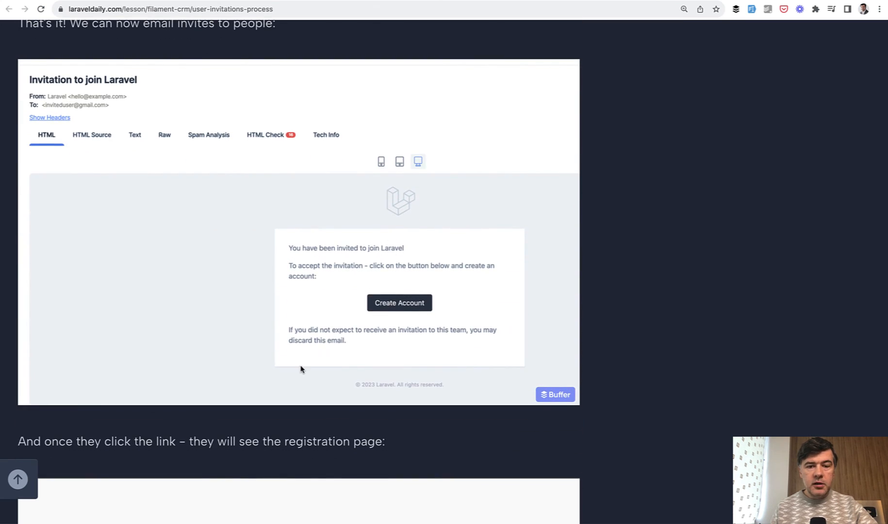
Scroll past the Accept Invitation registration screenshot to the dashboard and previous/next lesson links
{"action": "scroll", "scroll_direction": "down", "scroll_amount": 3}
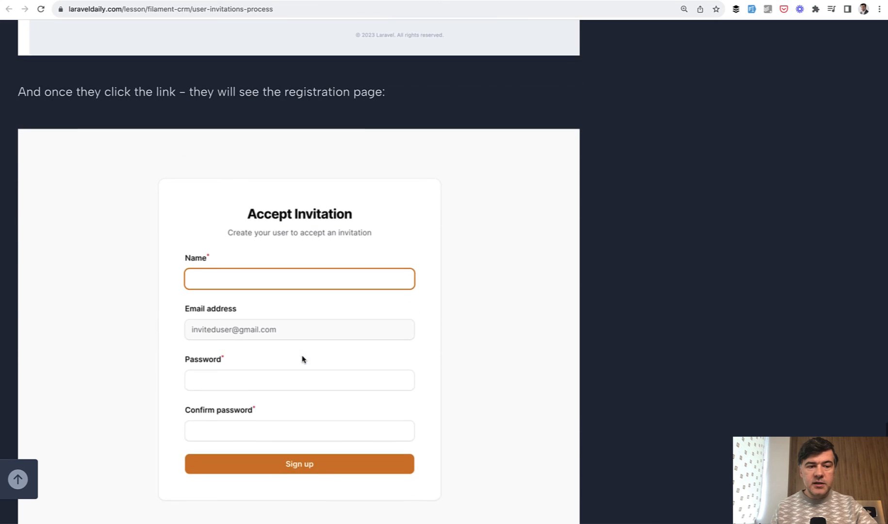
{"action": "scroll", "scroll_direction": "down", "scroll_amount": 3}
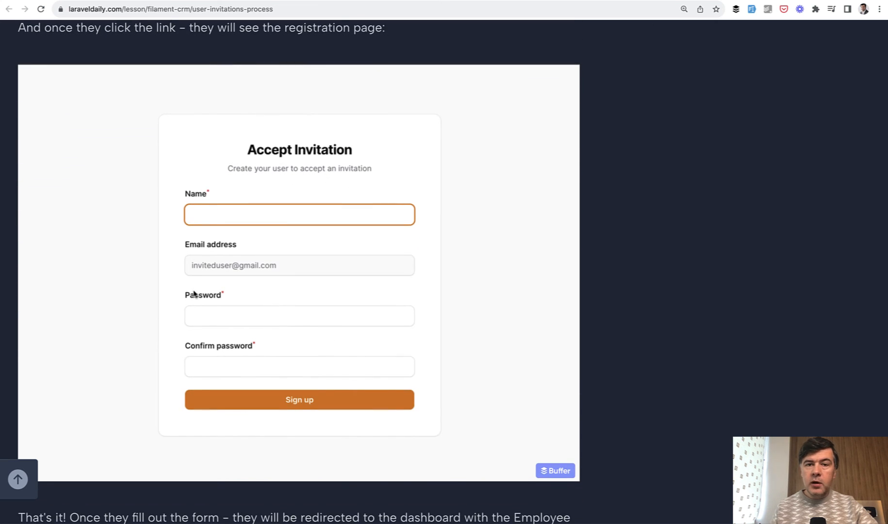
{"action": "scroll", "scroll_direction": "down", "scroll_amount": 3}
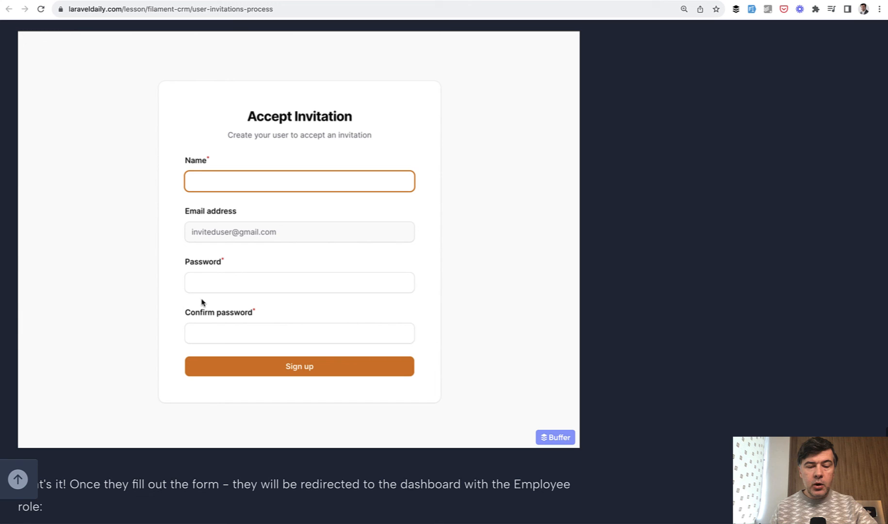
{"action": "mouse_move", "coordinate": [316, 78]}
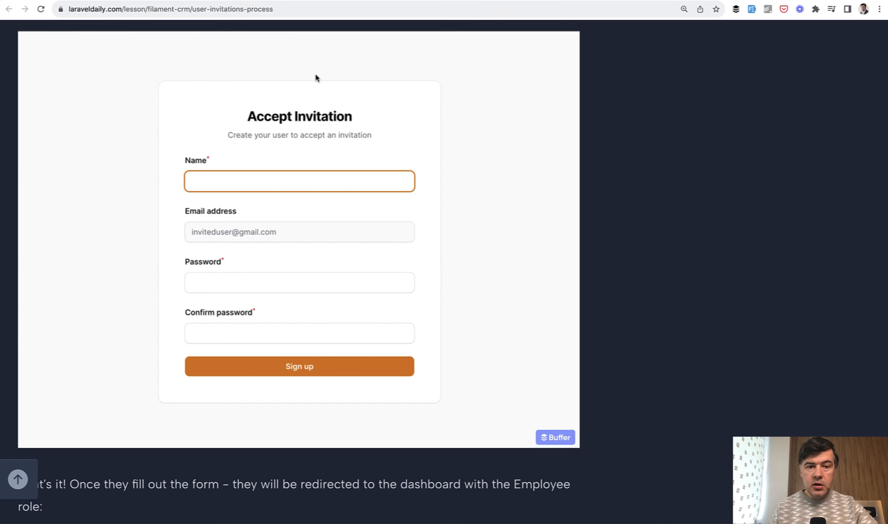
{"action": "mouse_move", "coordinate": [261, 165]}
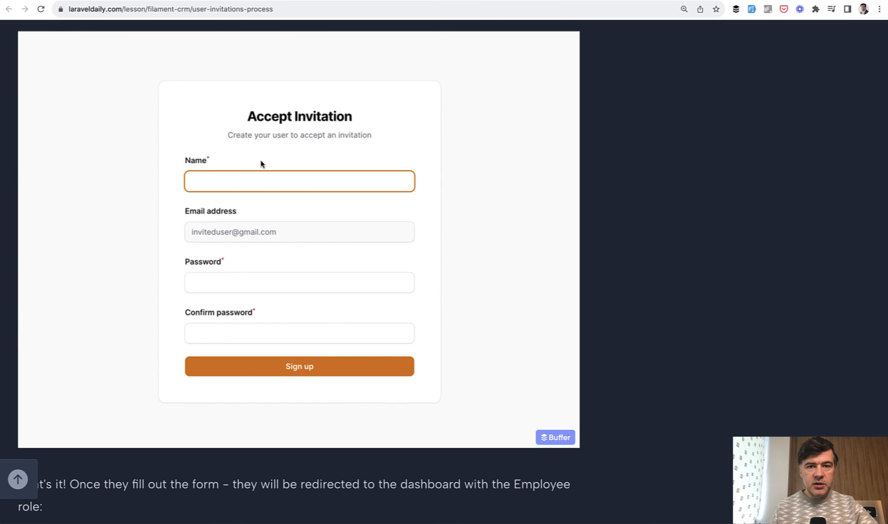
{"action": "scroll", "scroll_direction": "down", "scroll_amount": 3}
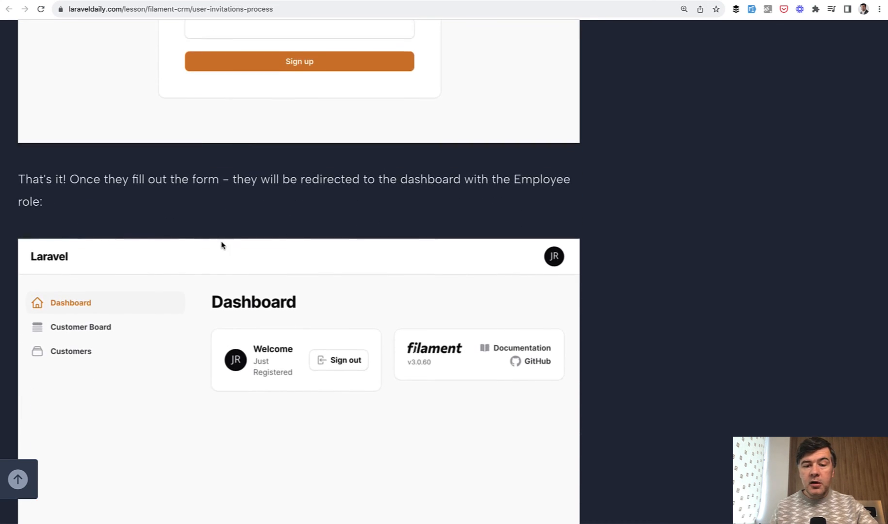
{"action": "scroll", "scroll_direction": "down", "scroll_amount": 3}
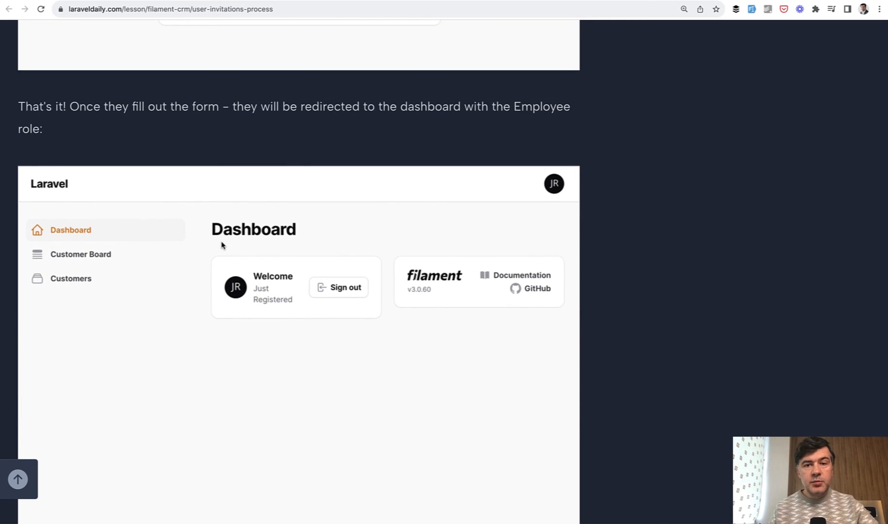
{"action": "scroll", "scroll_direction": "down", "scroll_amount": 3}
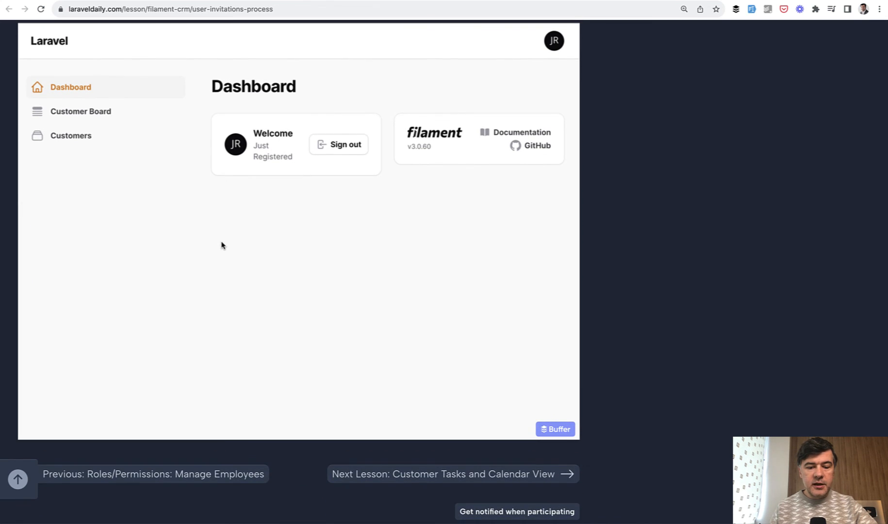